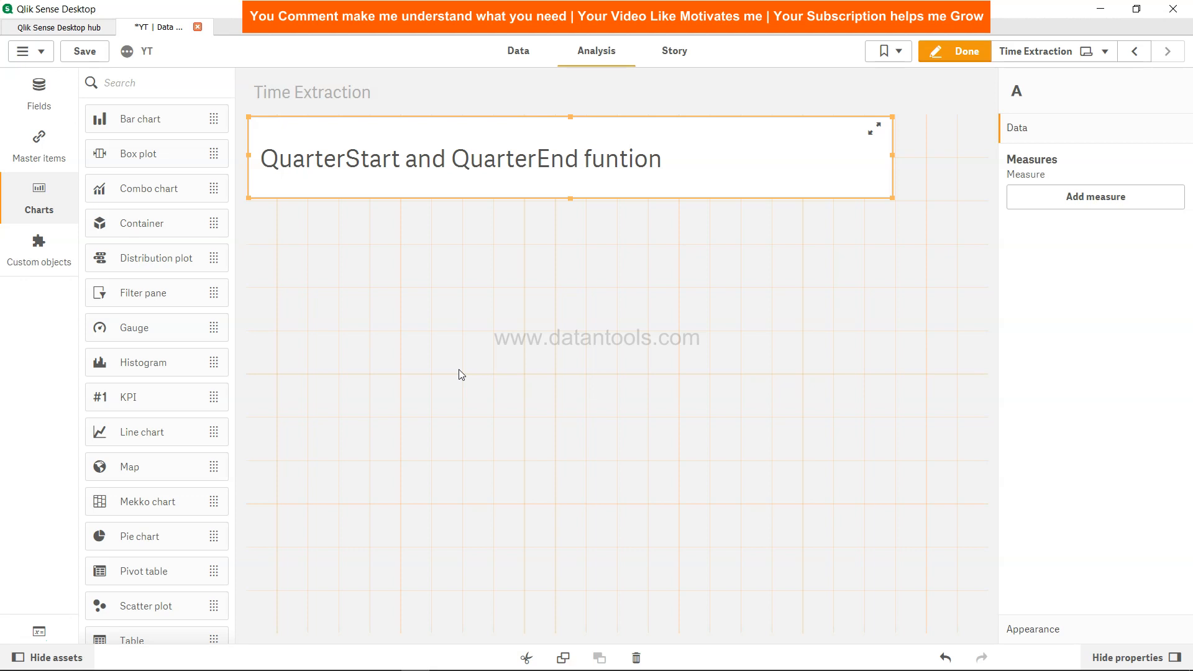
- Deselect the sheet title and switch to the Data load editor
left_click(459, 370)
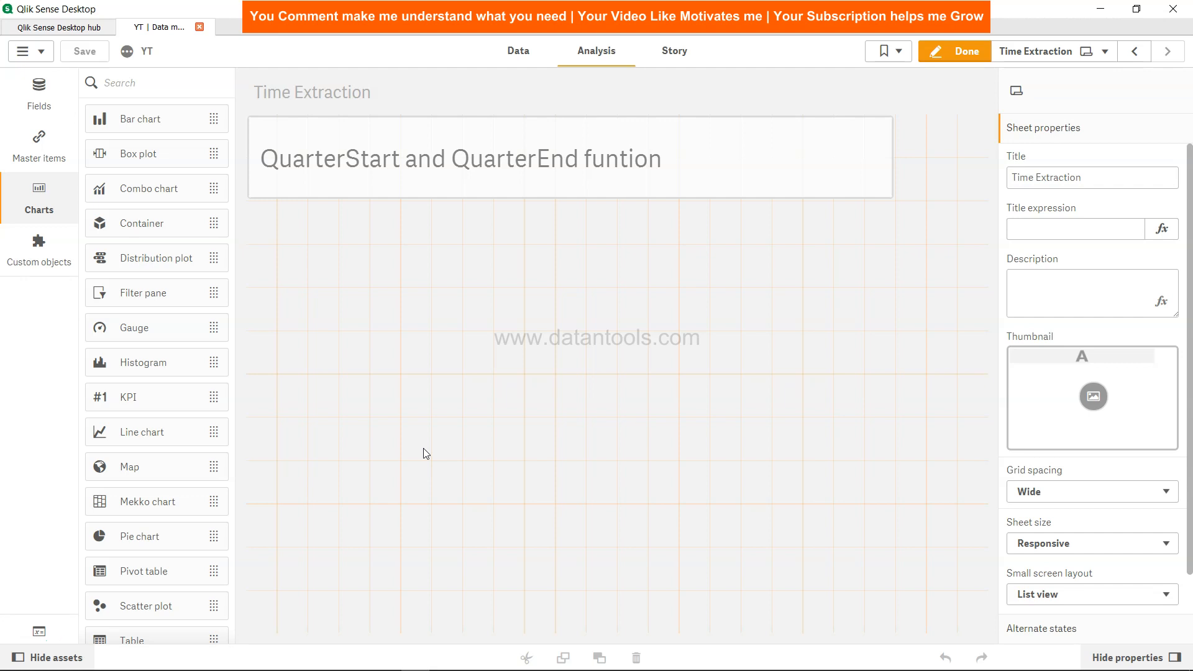
left_click(517, 51)
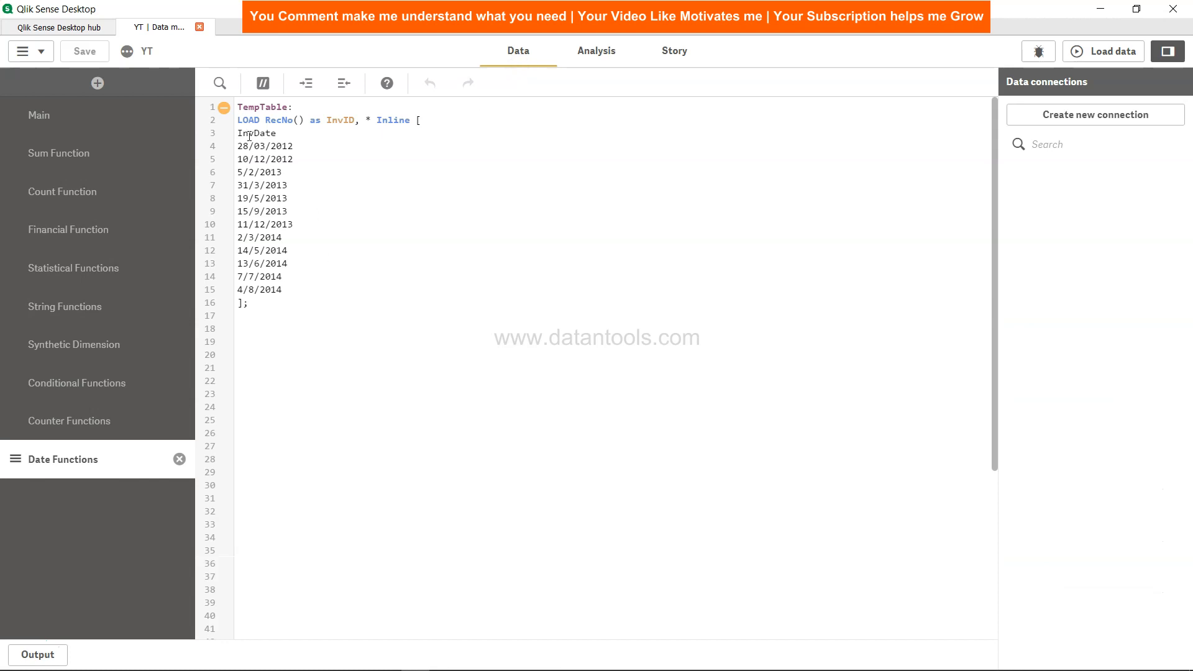
left_click_drag(238, 133, 289, 295)
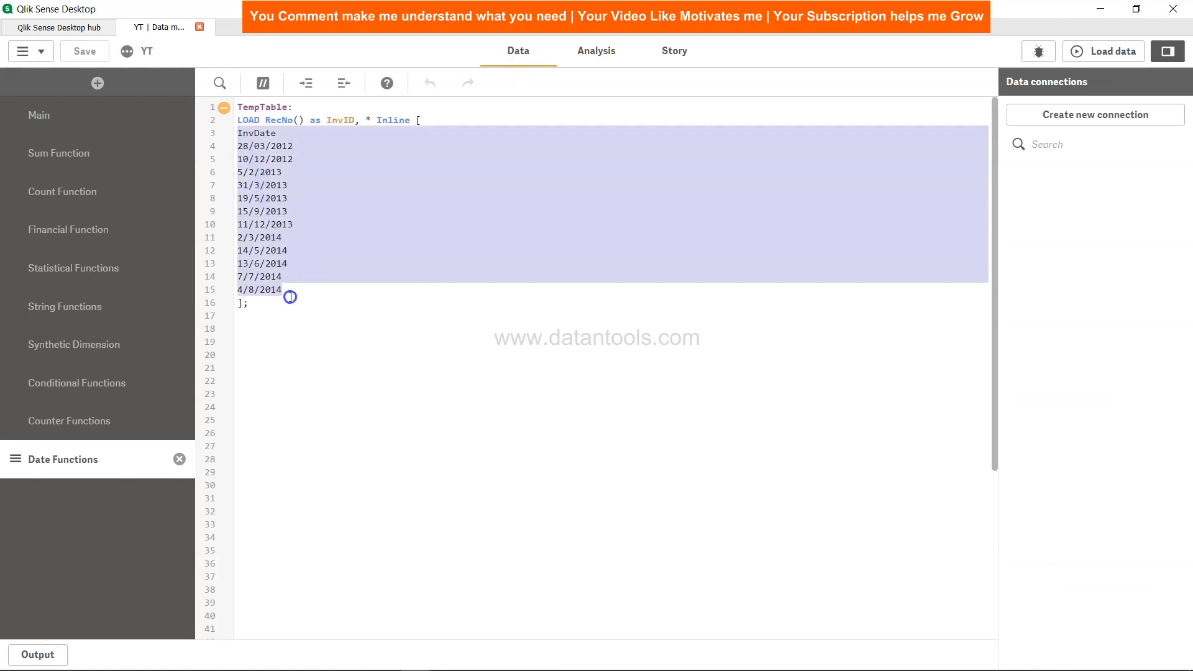
left_click(290, 307)
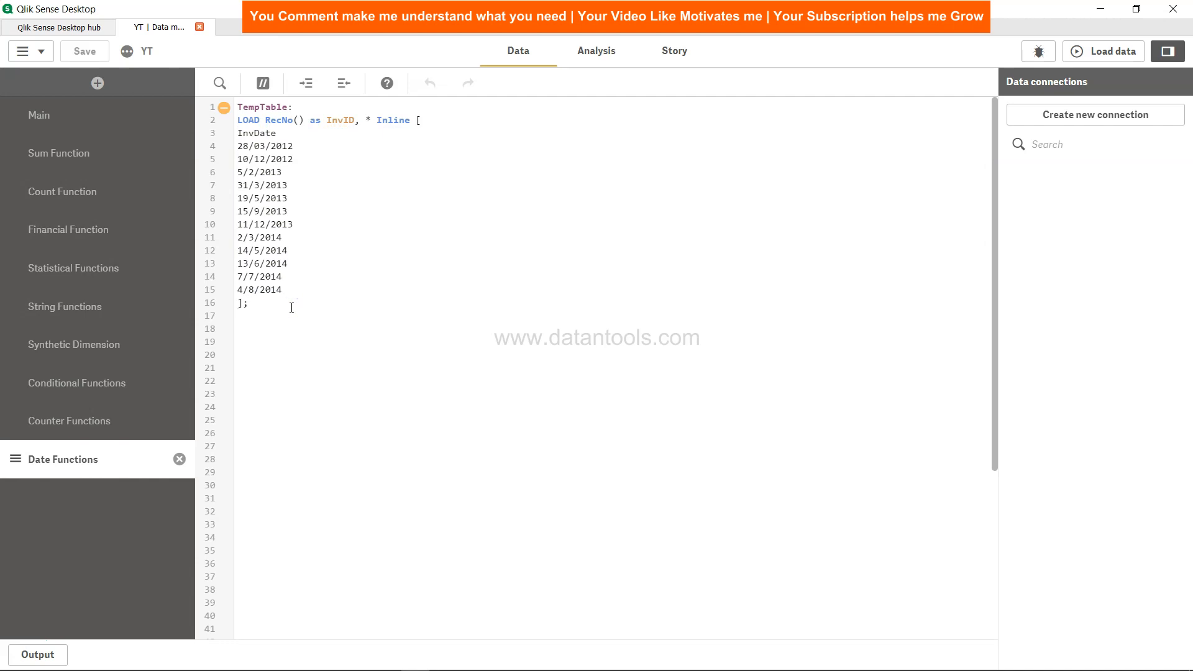
left_click(249, 301)
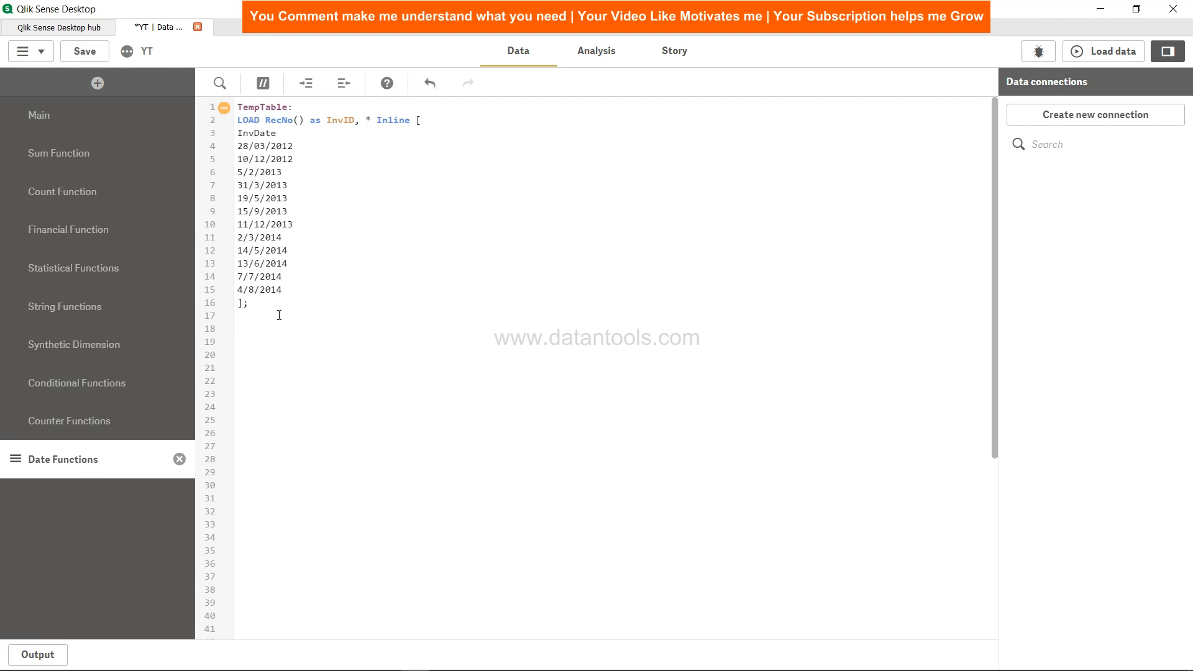
- Begin a quarter_start_end table with Load *, in the script
type("quarter")
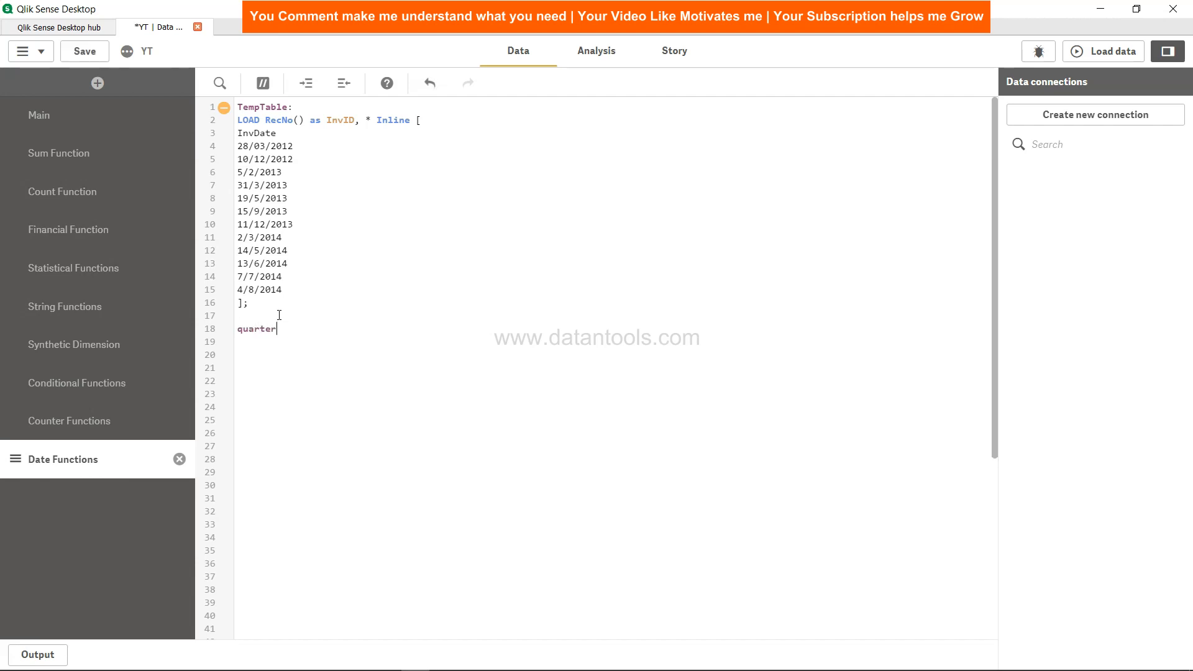
type("_start_e")
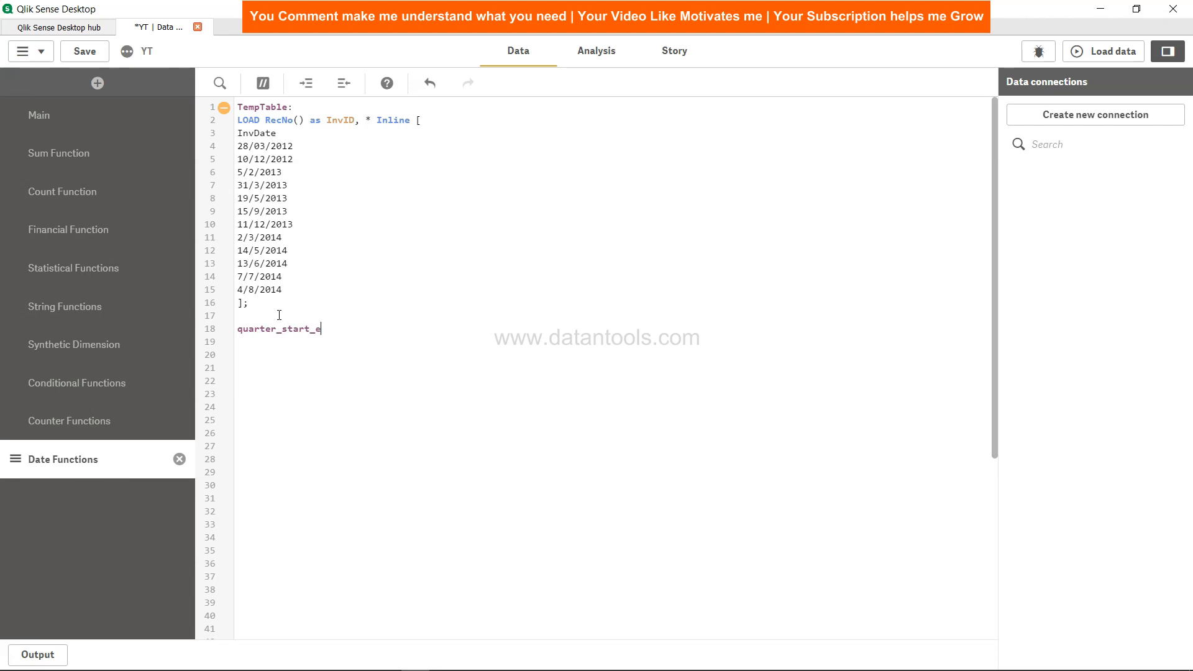
type("nd:")
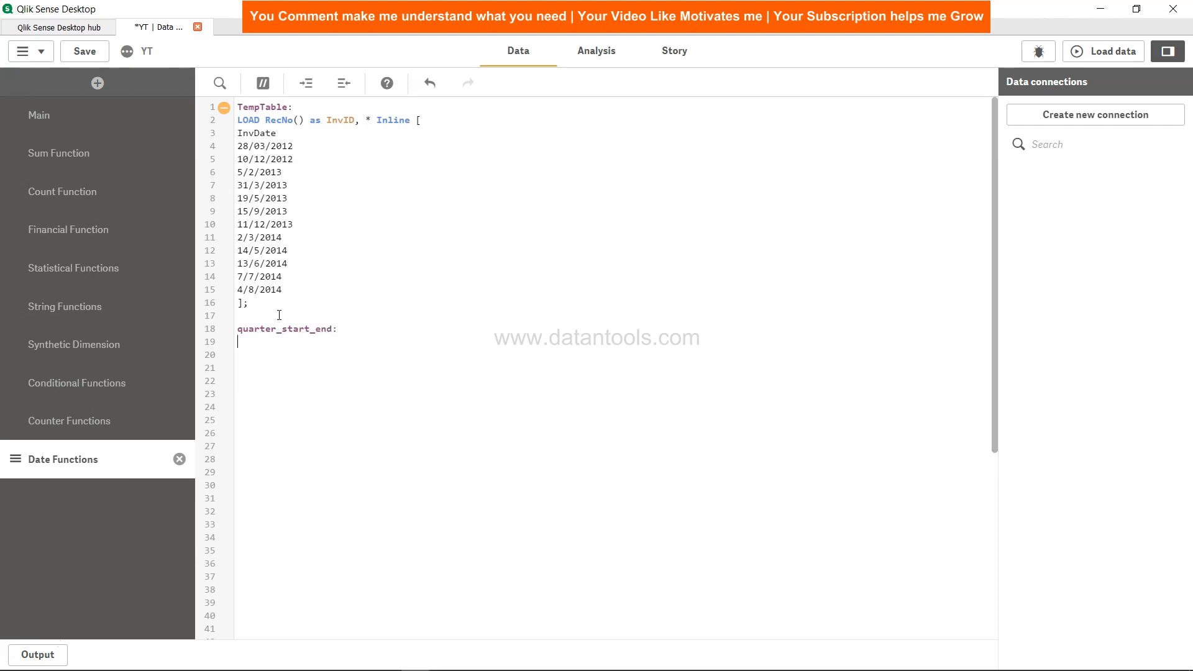
type("Load")
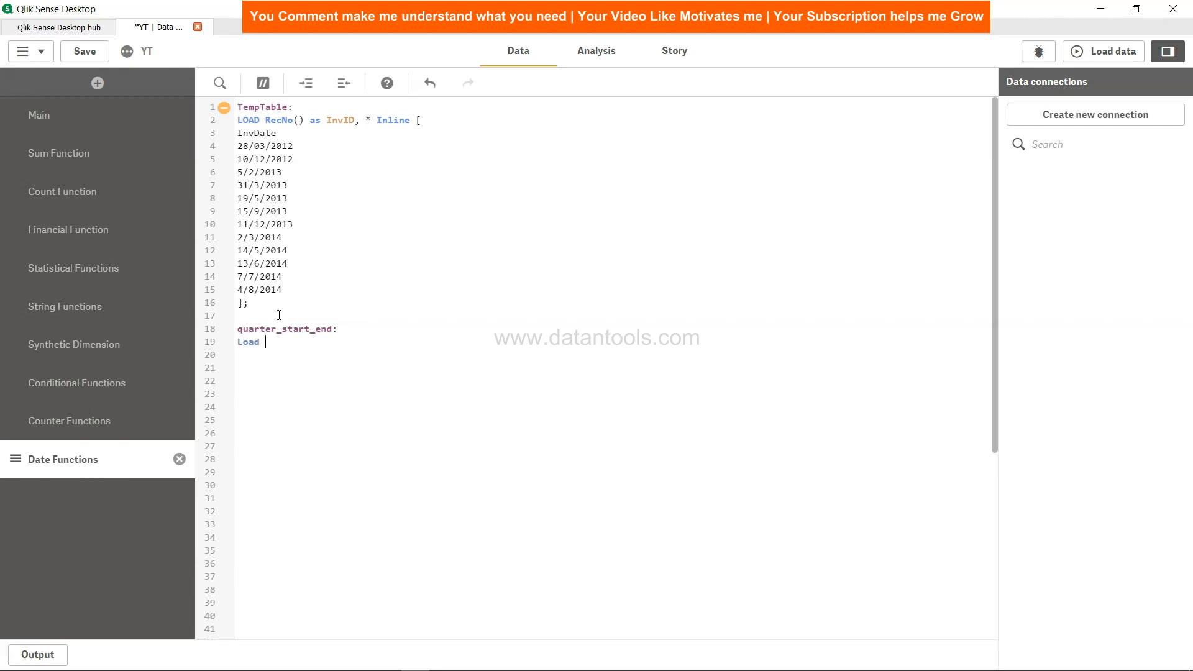
type("*")
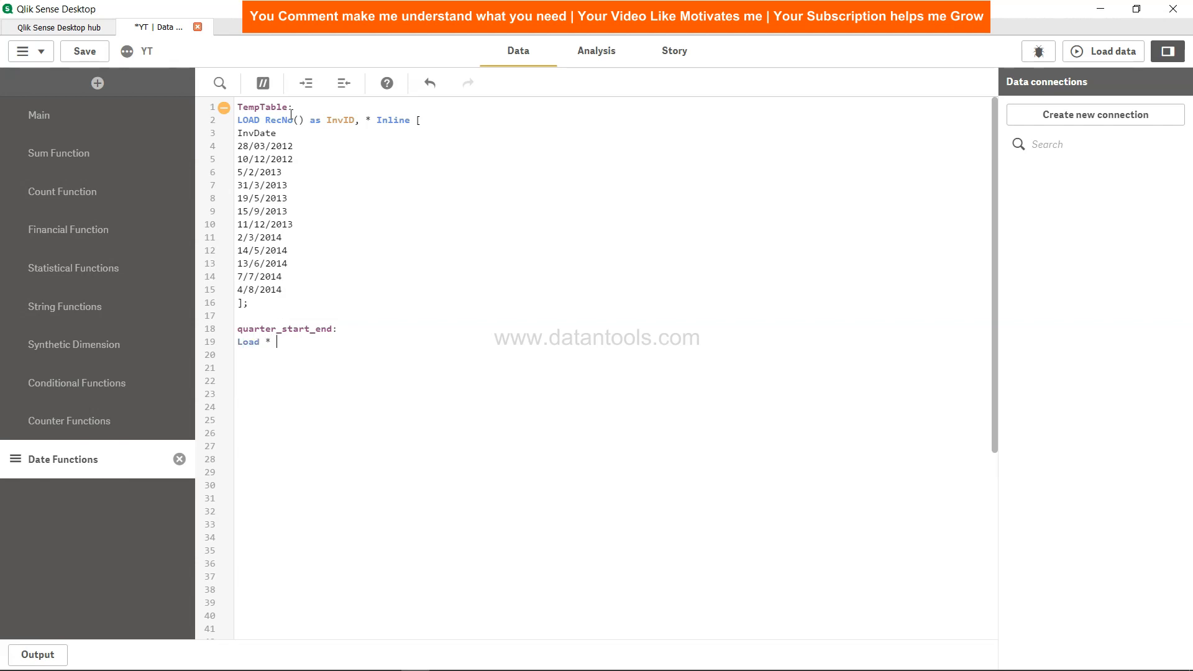
type(",")
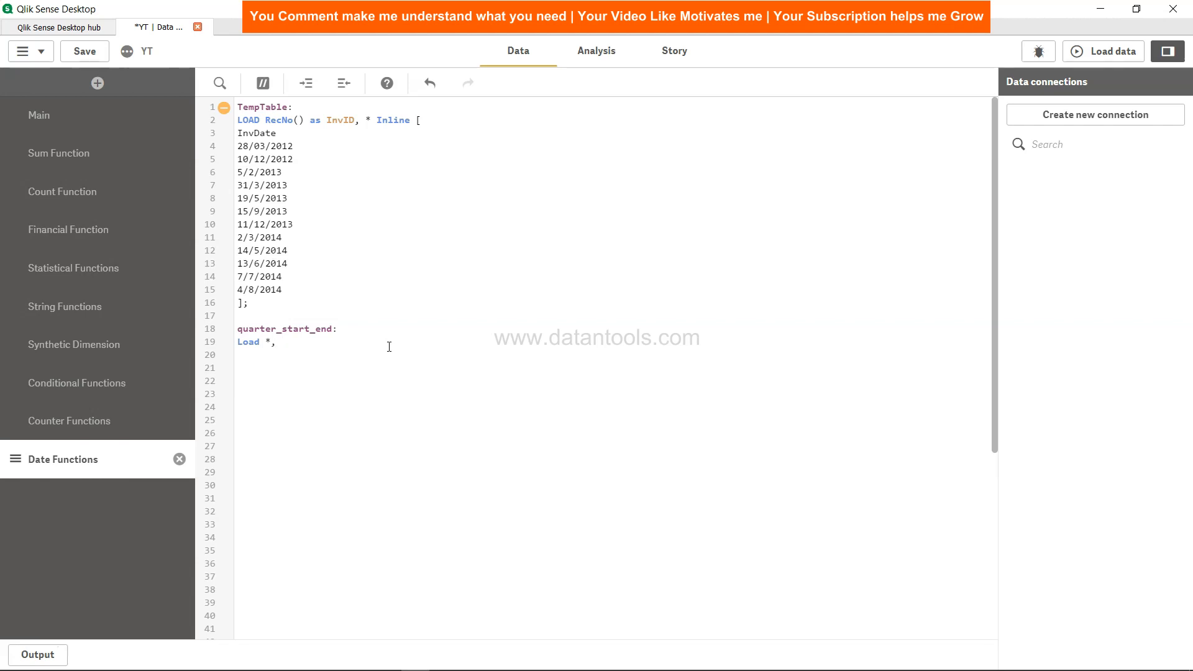
- Add QuarterStart(InvDate,0) as QuarterStartDate to the load
type("Quarter")
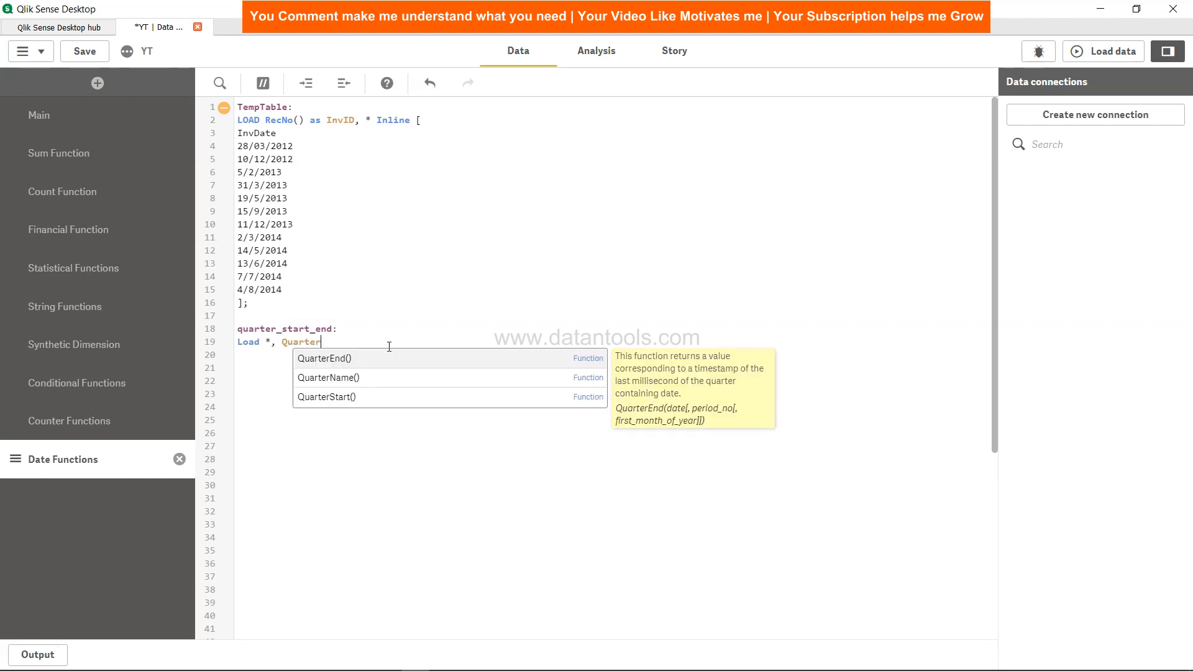
left_click(326, 396)
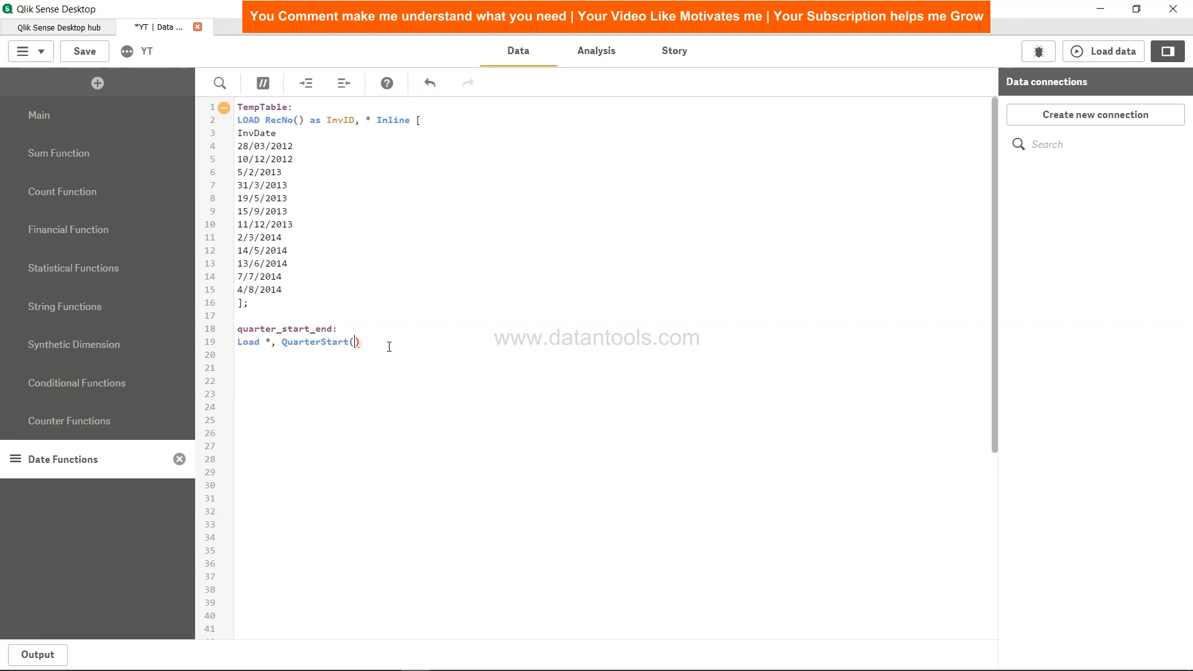
type("Inv")
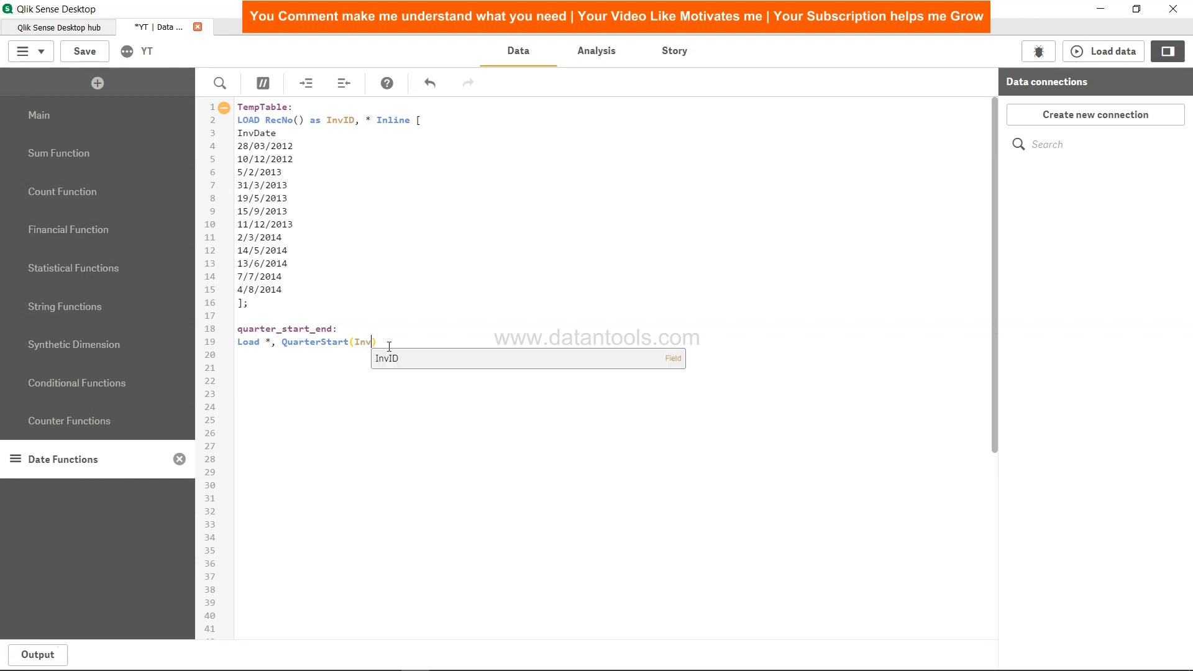
type("Date,0")
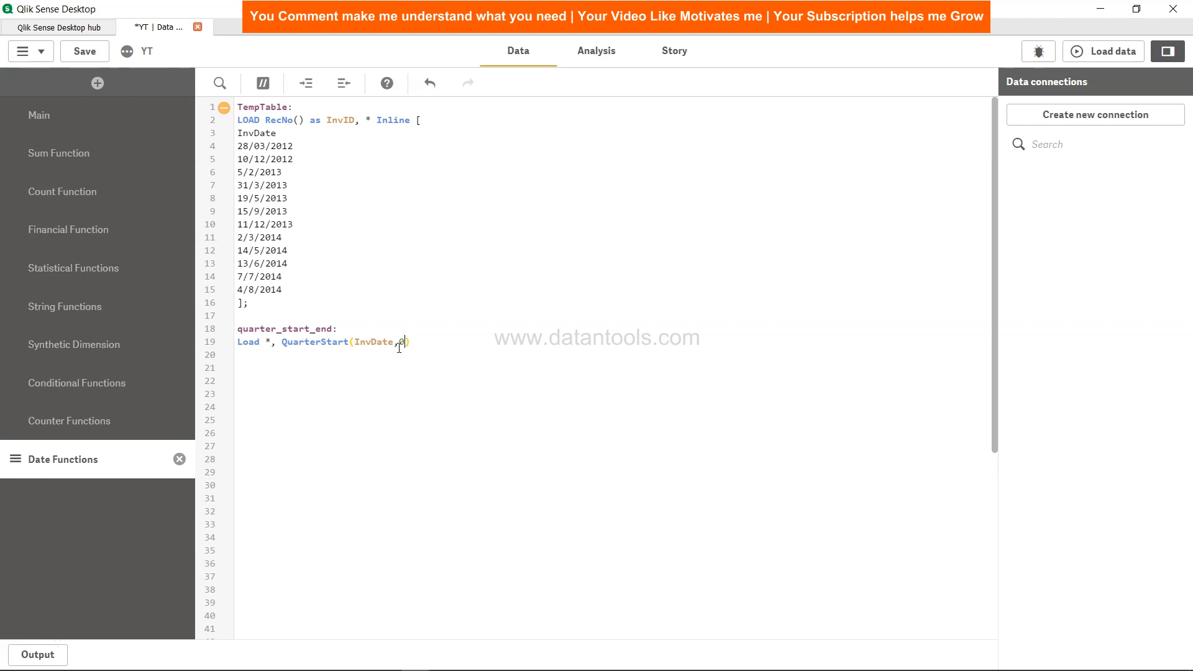
type("as")
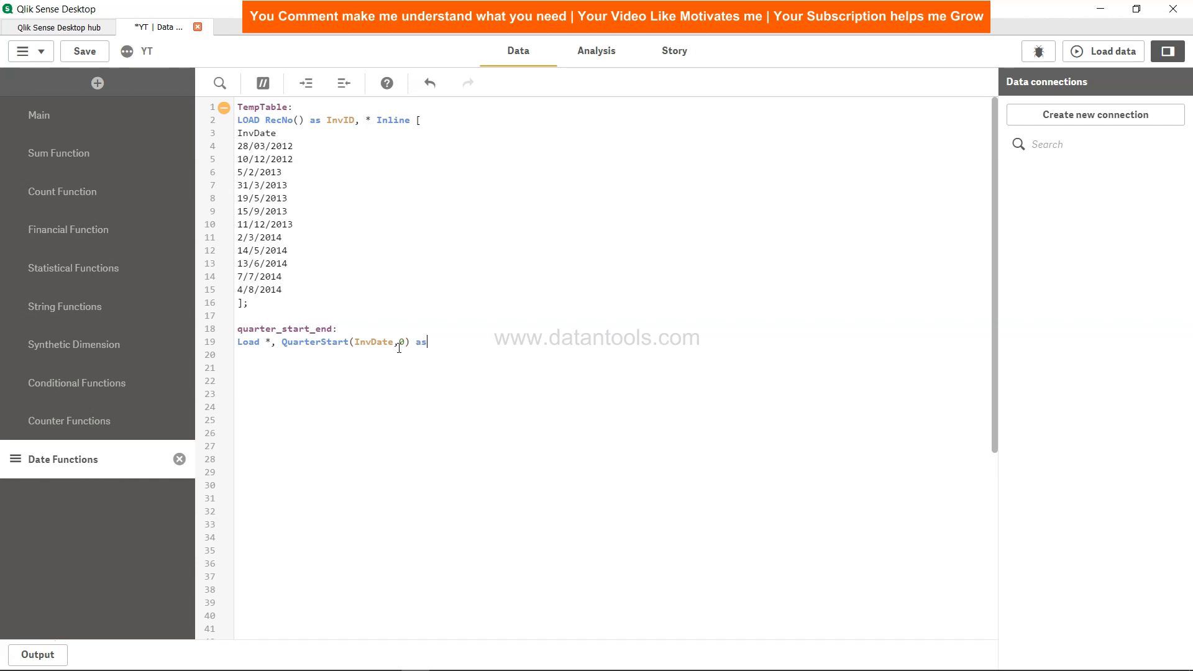
type("Quarter")
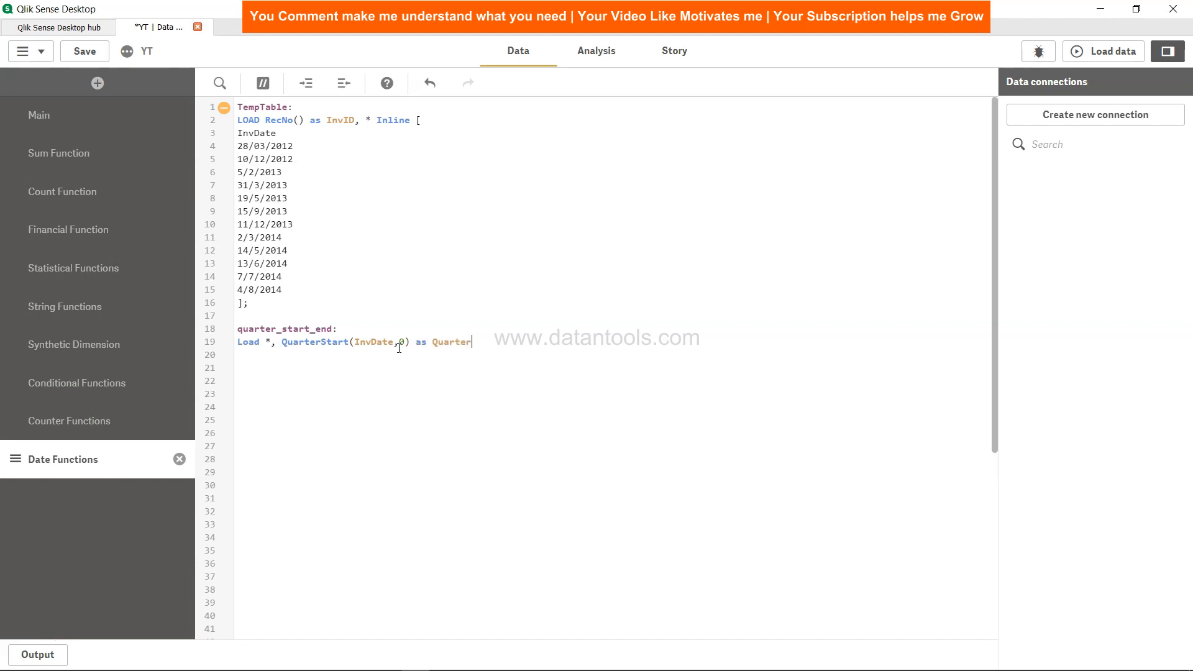
type("StartD")
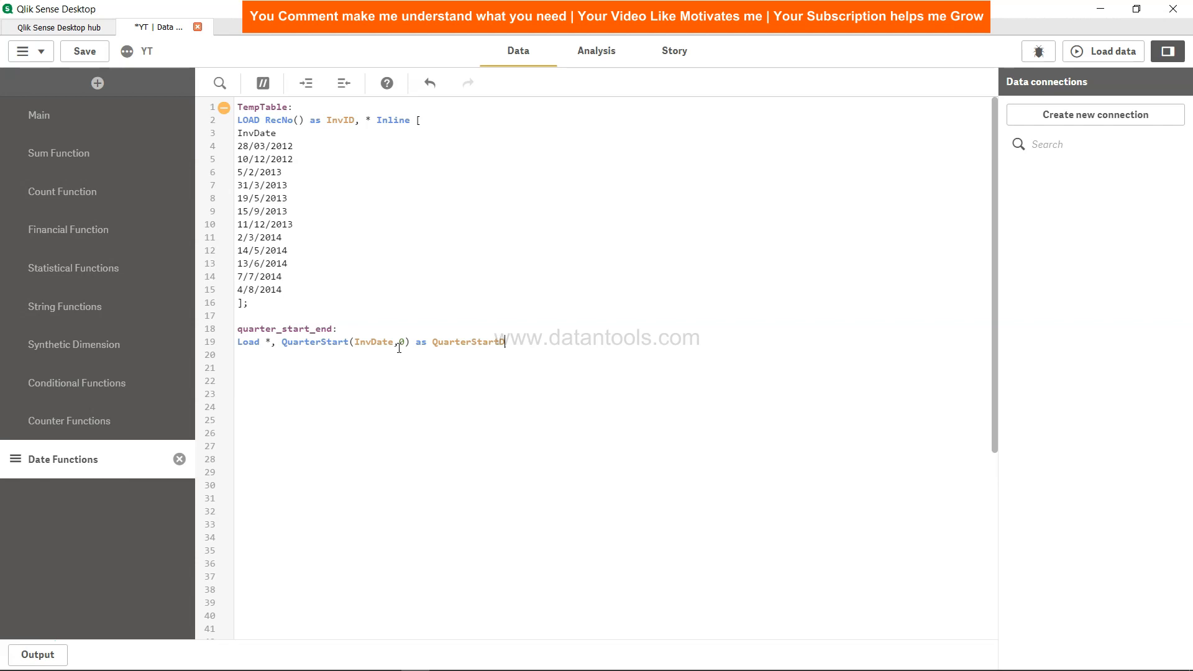
type("ate, Quar")
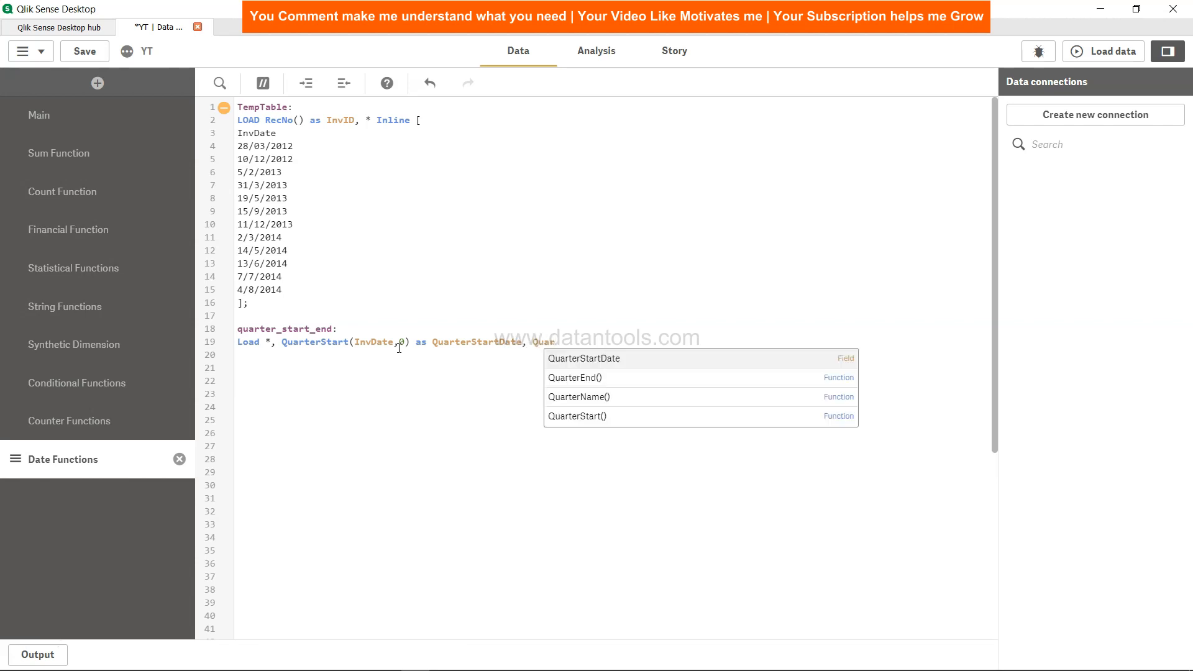
mouse_move(576, 378)
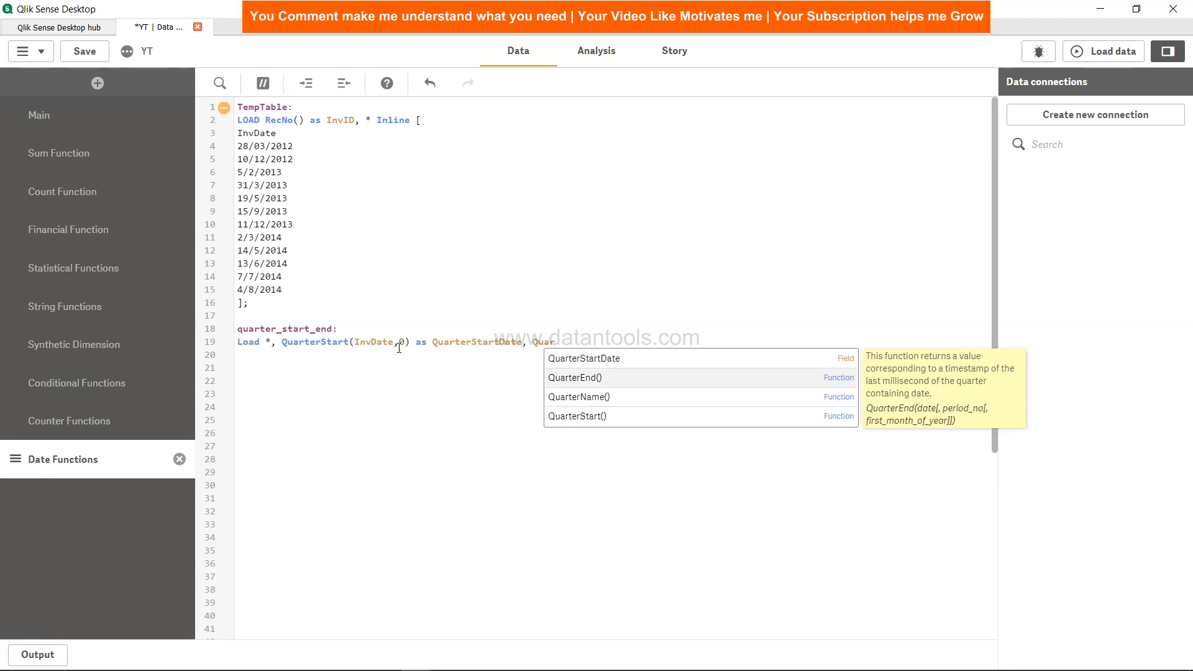
- Add QuarterEnd(InvDate,0) as QuarterEndDate Resident TempTable; to close the load
type("QuarterEnd(InvDate,")
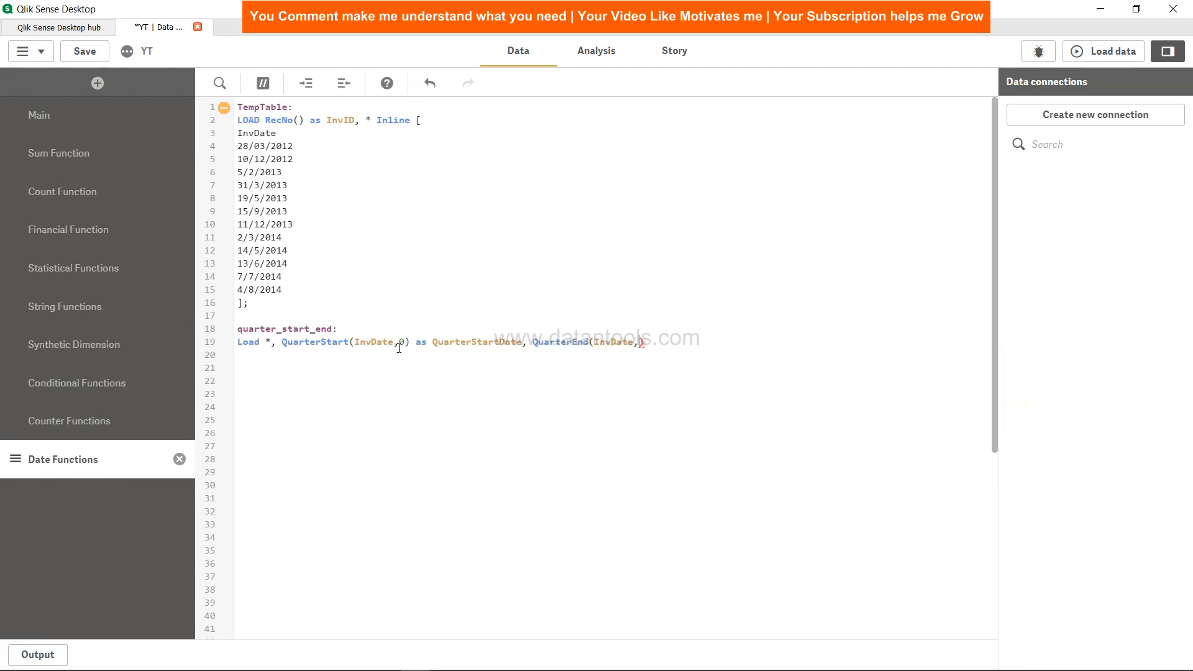
type("0")
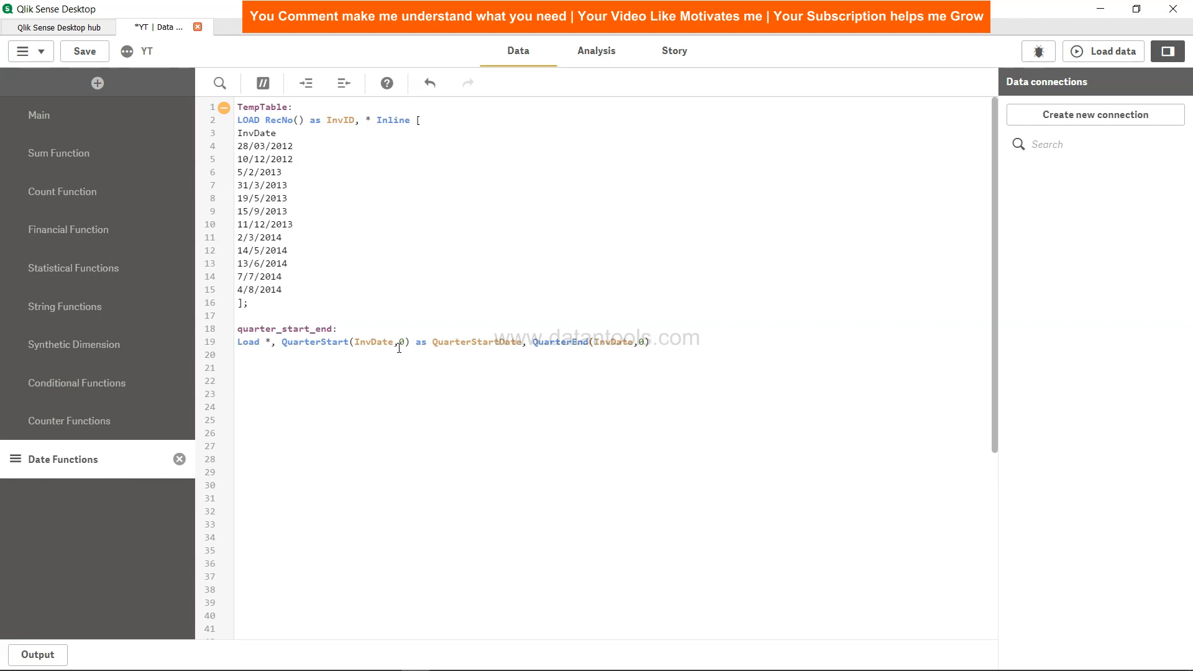
type("as QuarterEndDate R")
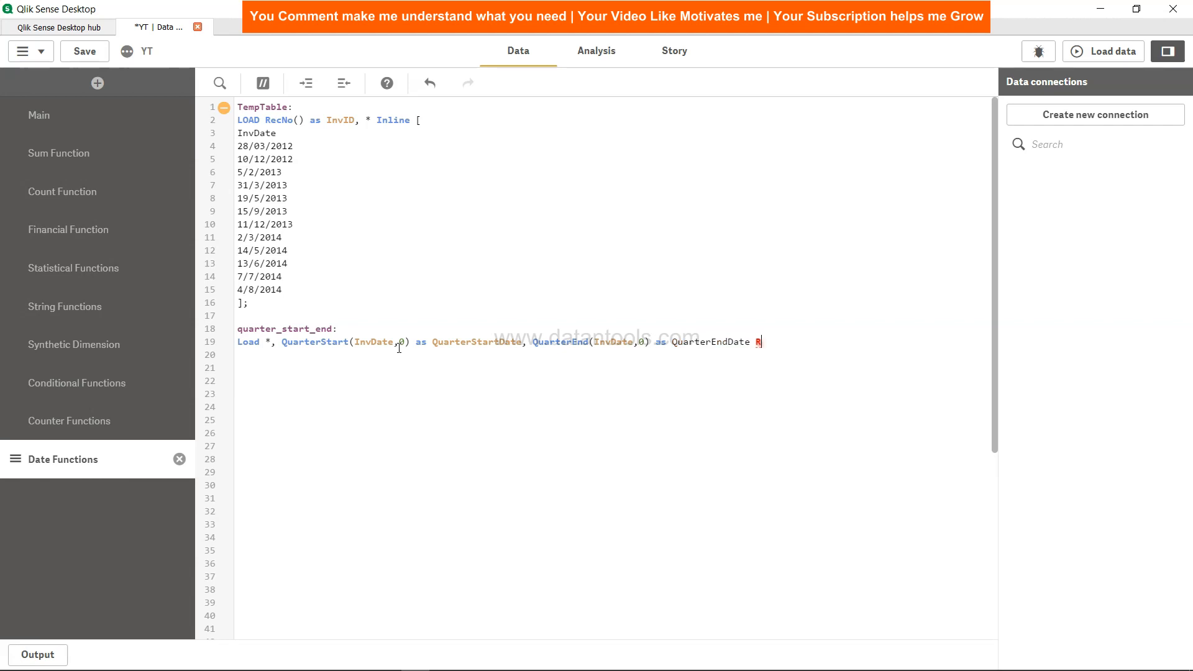
type("esident")
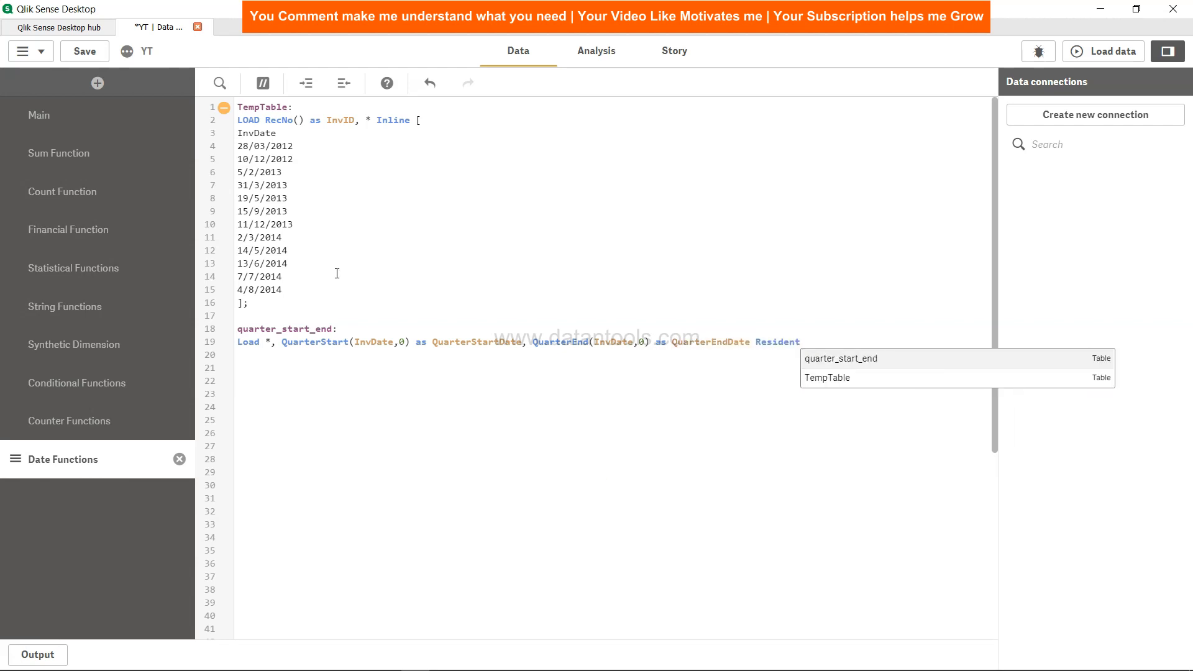
type("TempTable")
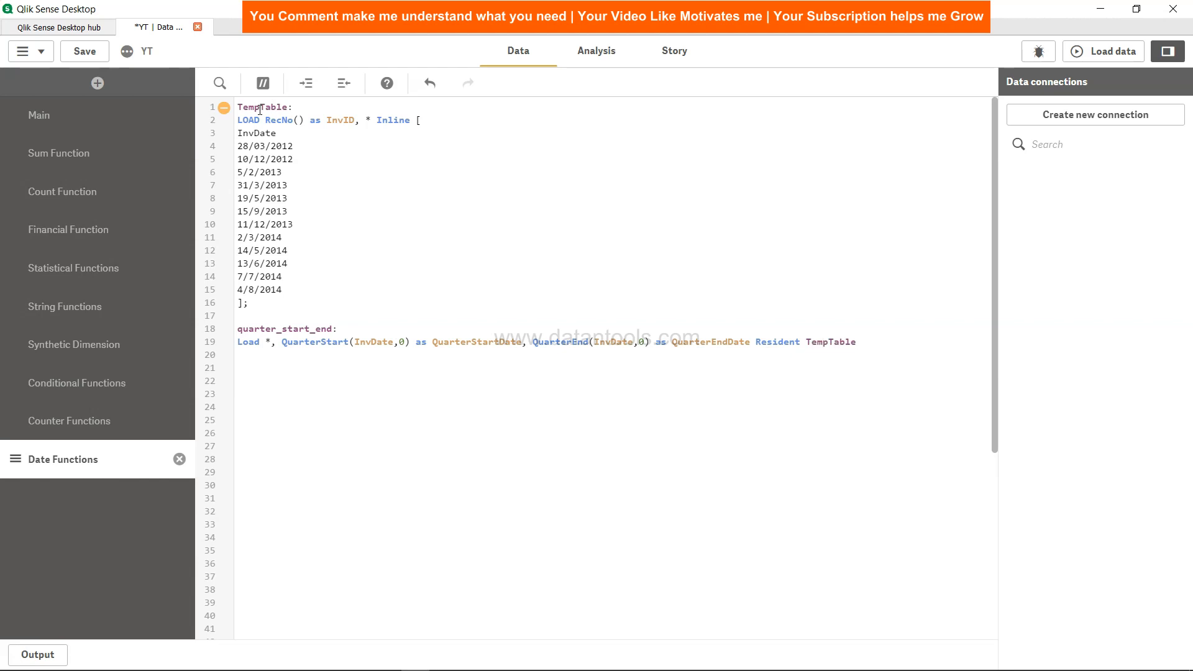
type(";")
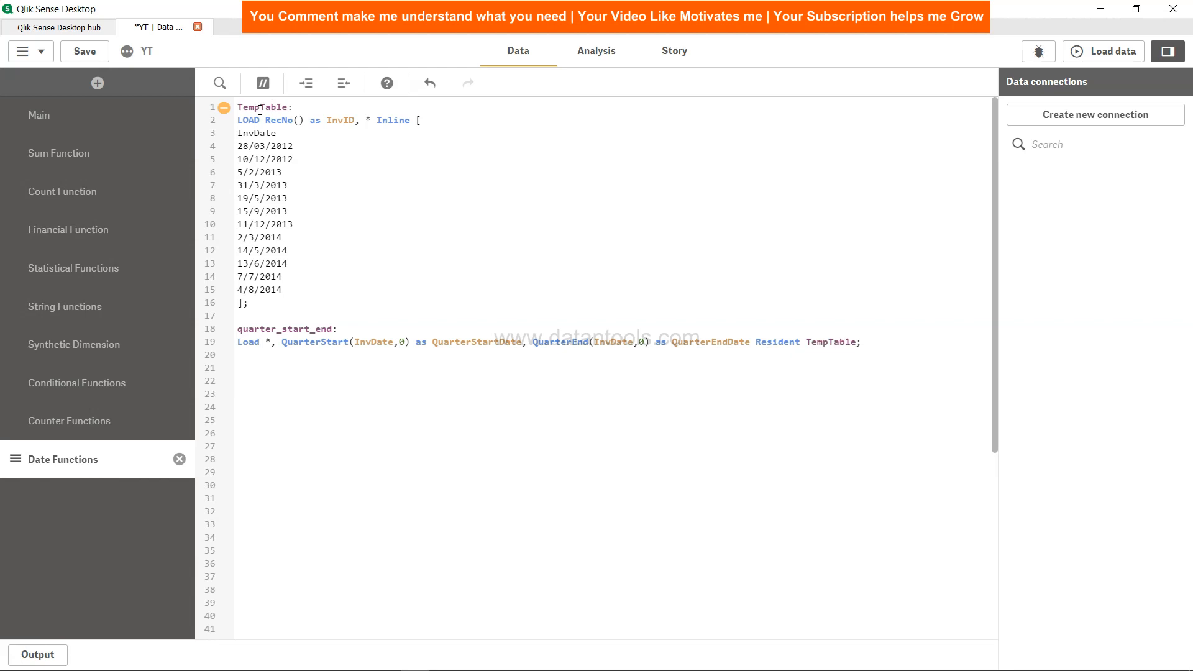
type("T")
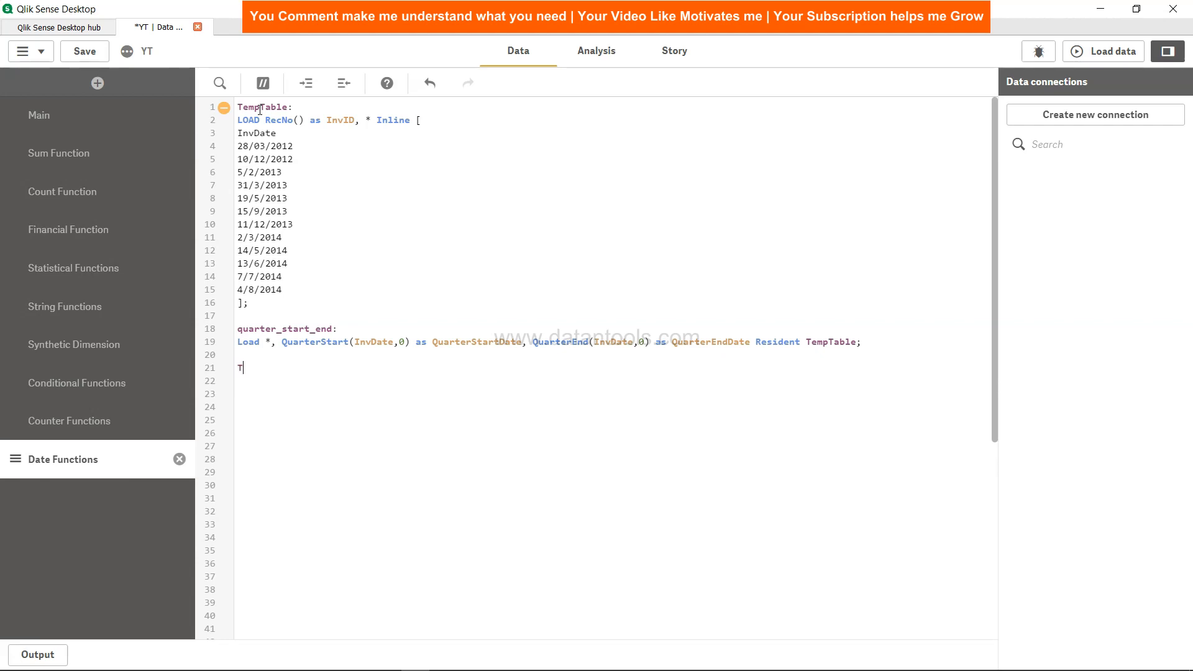
- End the script with Drop Table TempTable; and save the app
type("T")
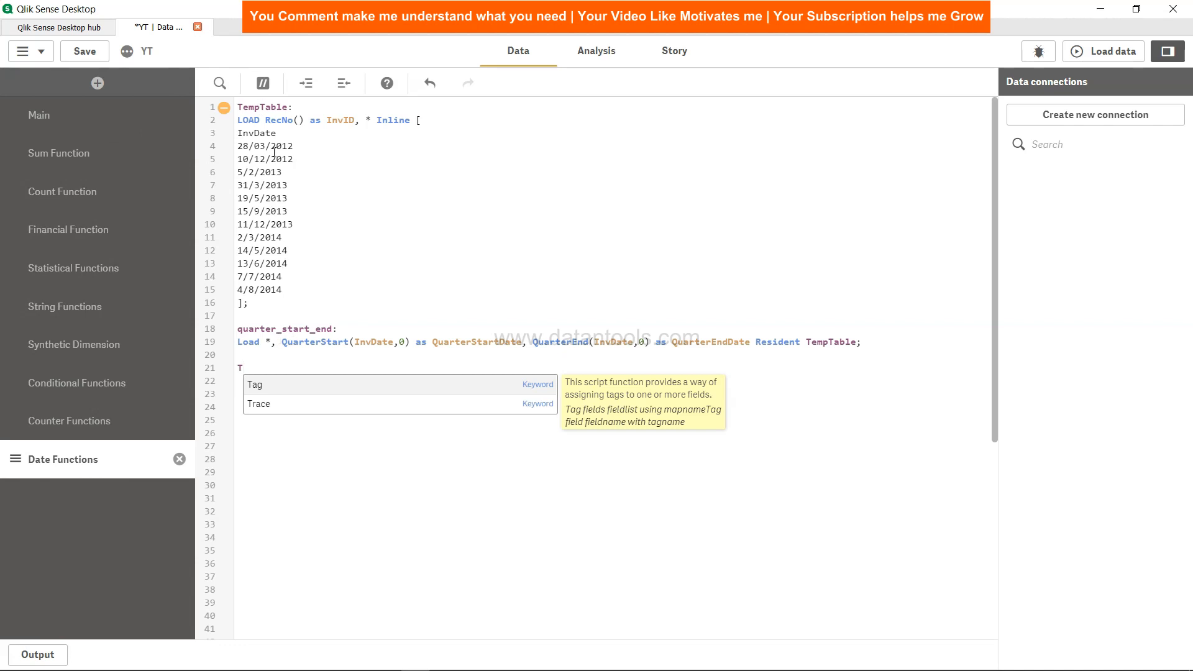
type("rop Table")
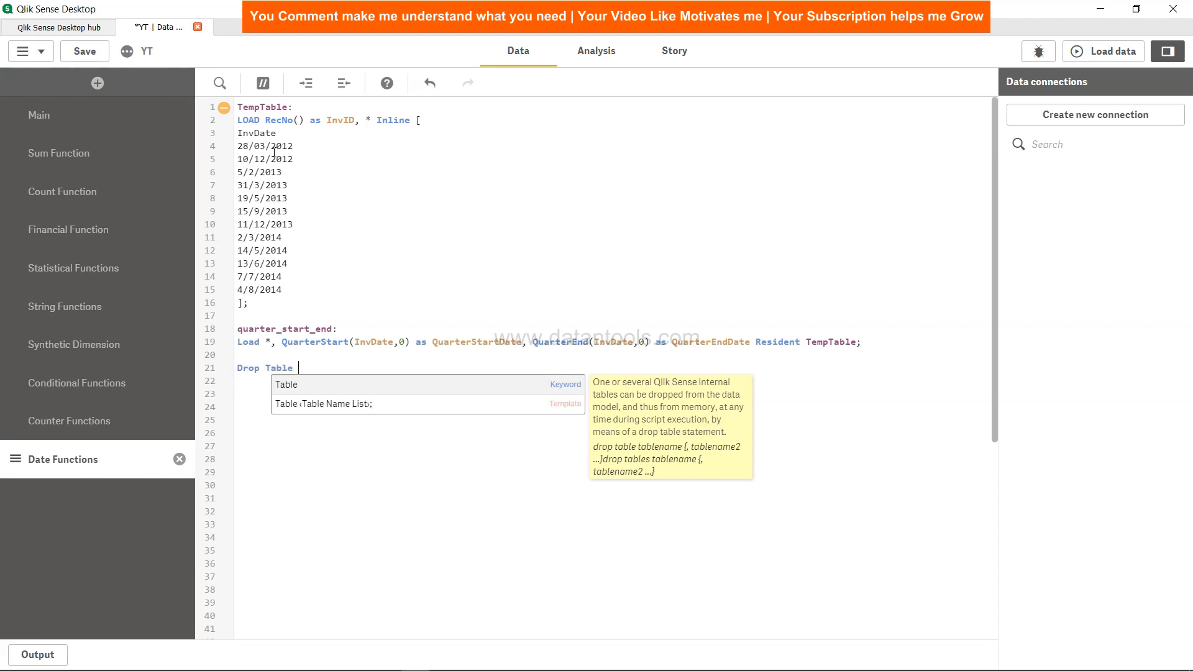
type("TempTable;")
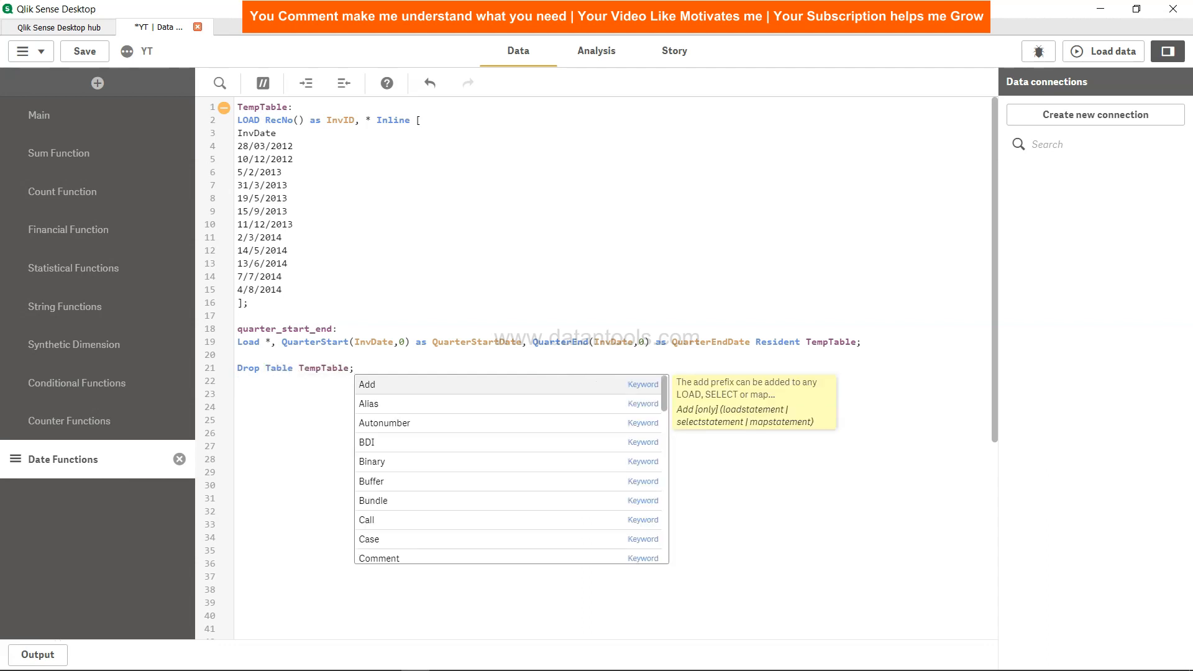
left_click(83, 51)
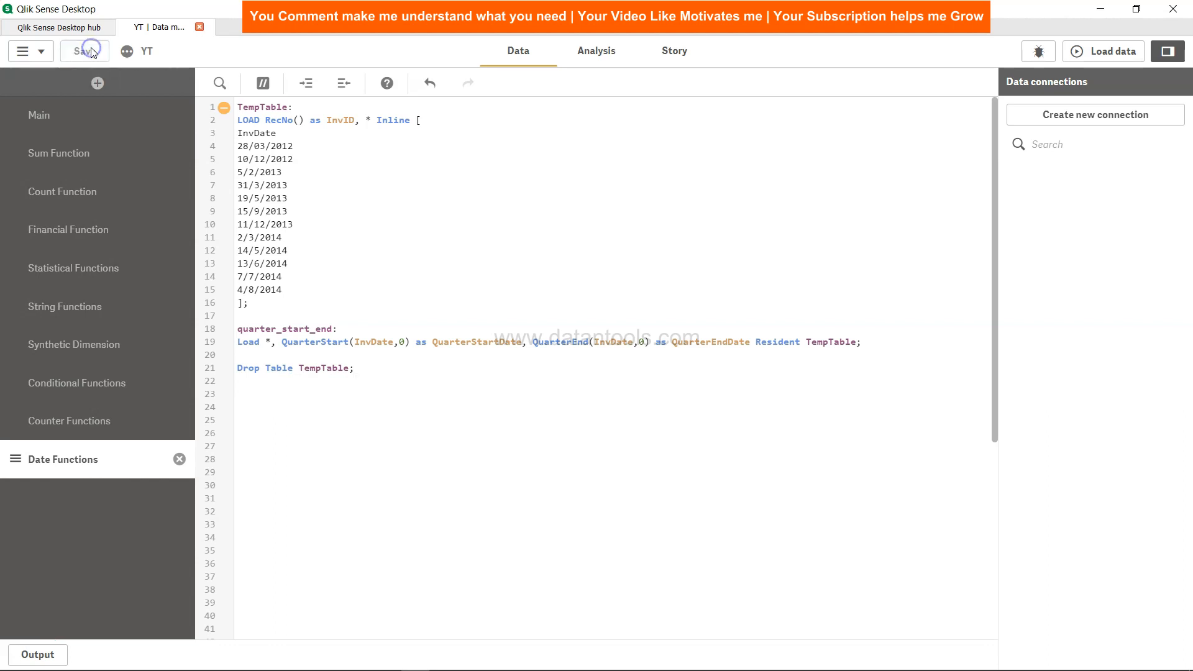
- Reload the data (12 lines into quarter_start_end) and open the Time Extraction sheet for editing
left_click(1110, 51)
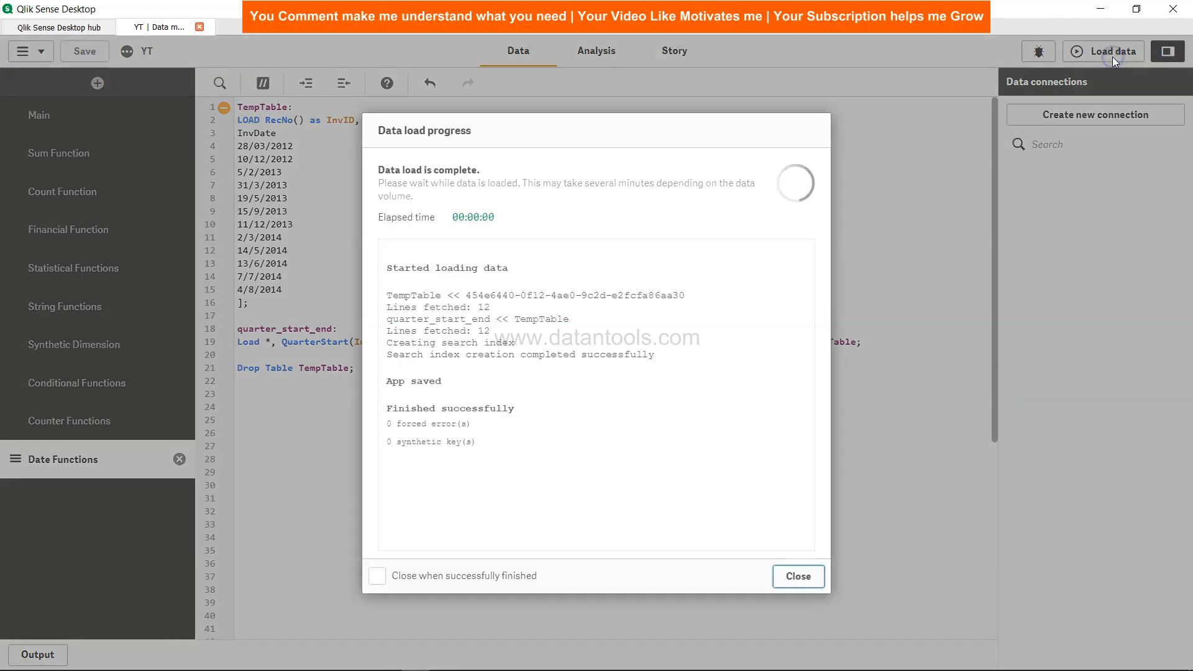
left_click(797, 575)
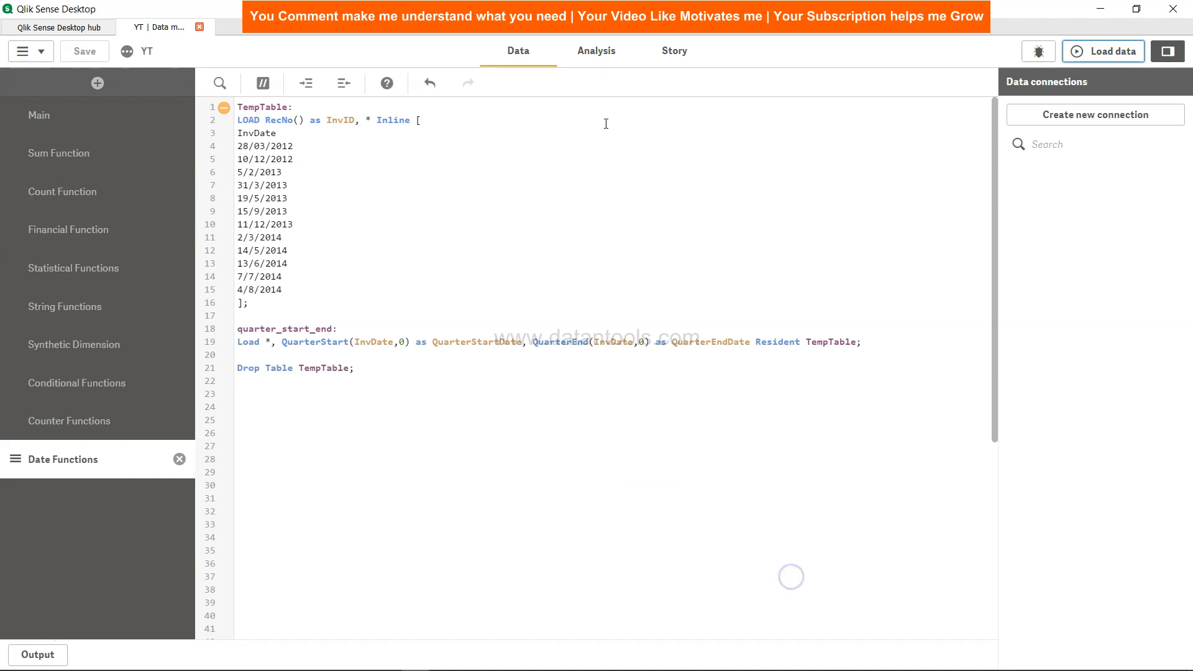
left_click(596, 51)
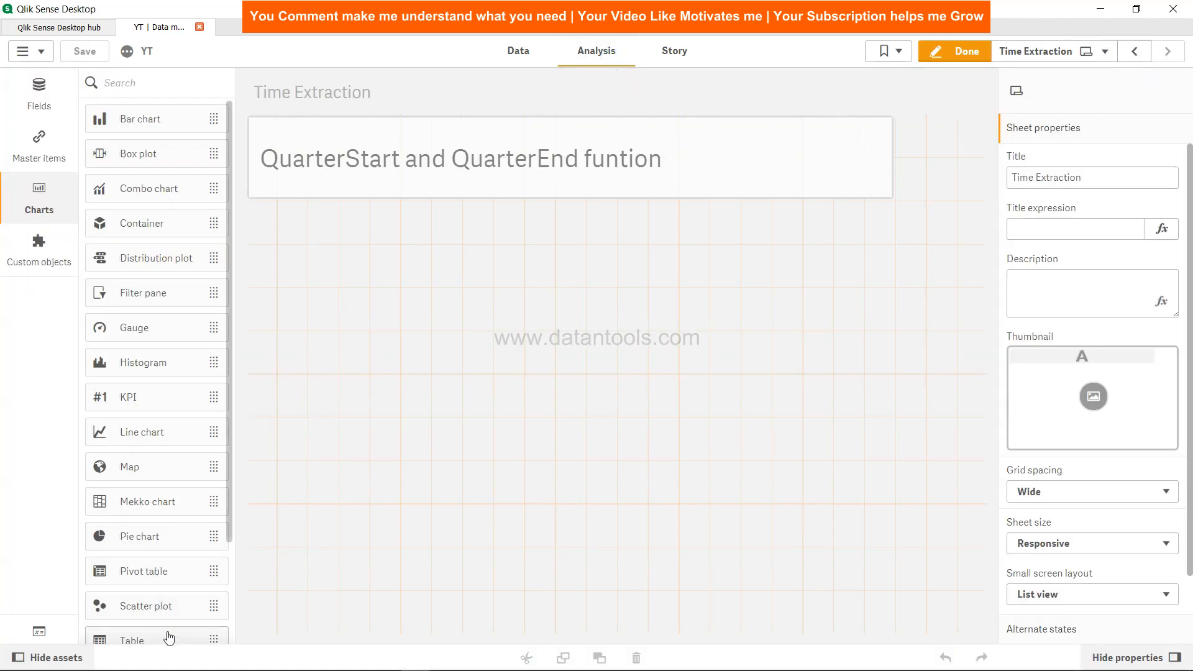
- Add a table to the sheet with InvDate as its first dimension, enlarged to show all dates
left_click(131, 639)
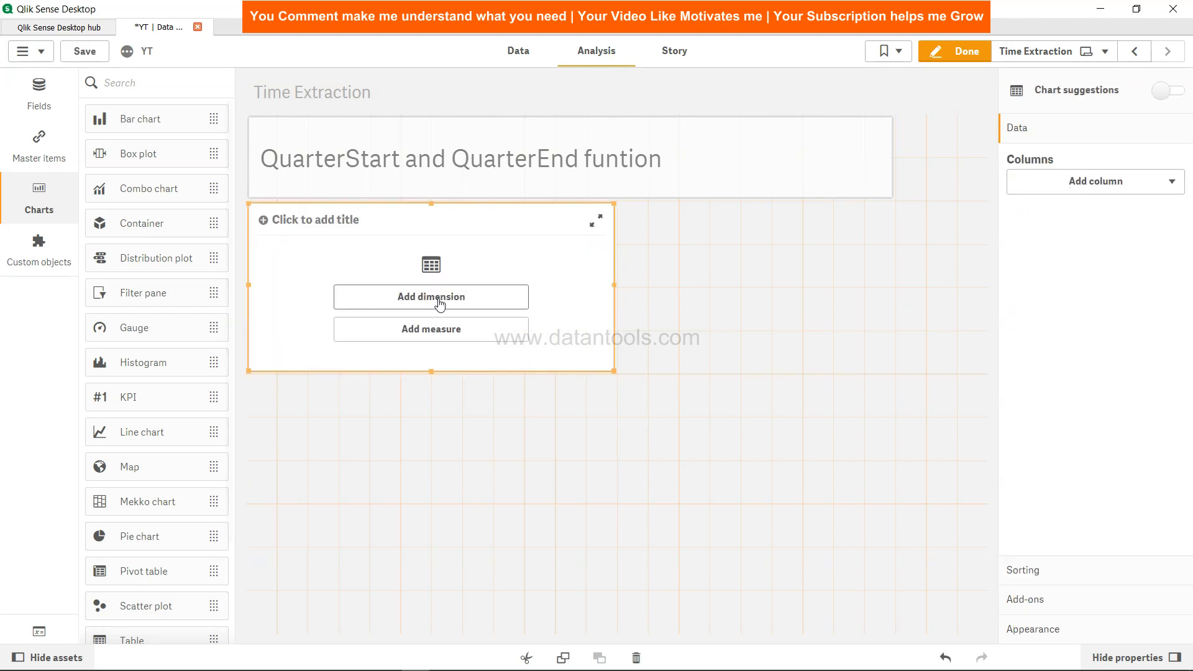
left_click(432, 297)
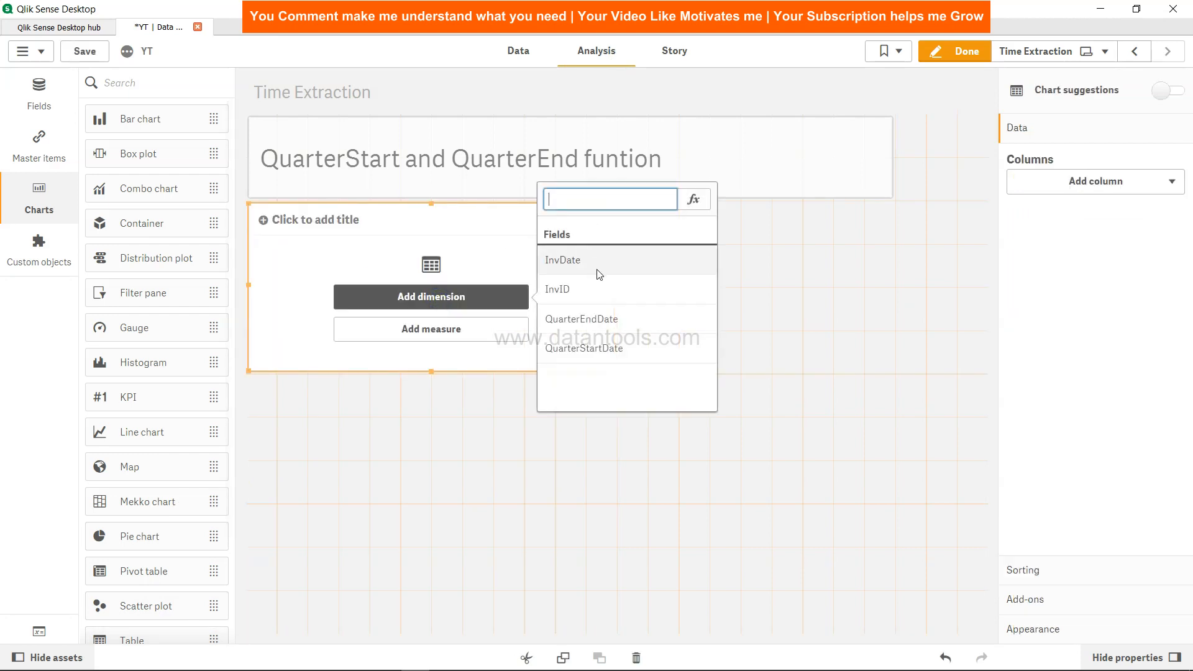
left_click(562, 260)
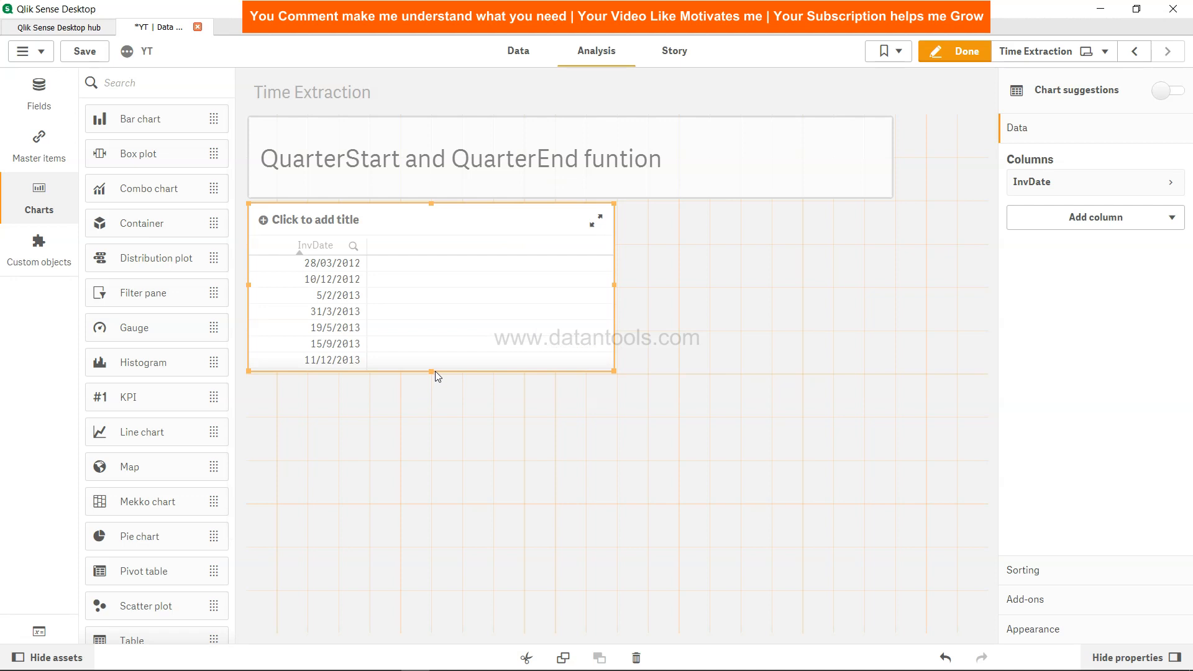
left_click_drag(431, 374, 425, 497)
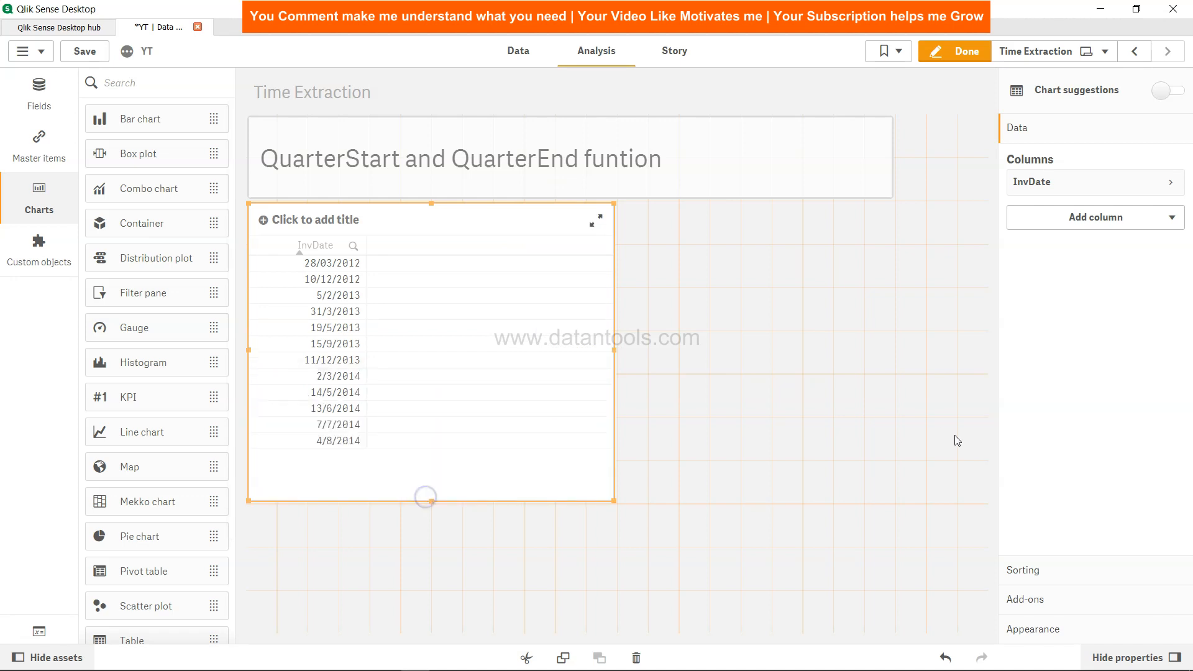
- Add QuarterEndDate and QuarterStartDate as further dimension columns of the table
left_click(1094, 216)
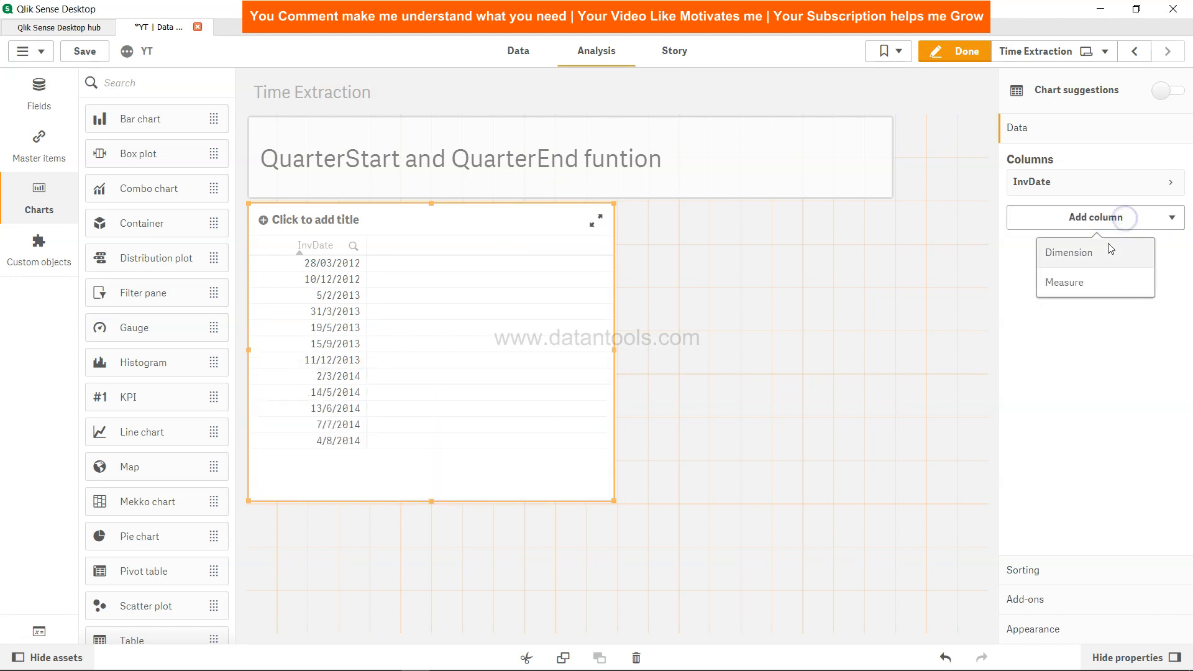
left_click(1068, 252)
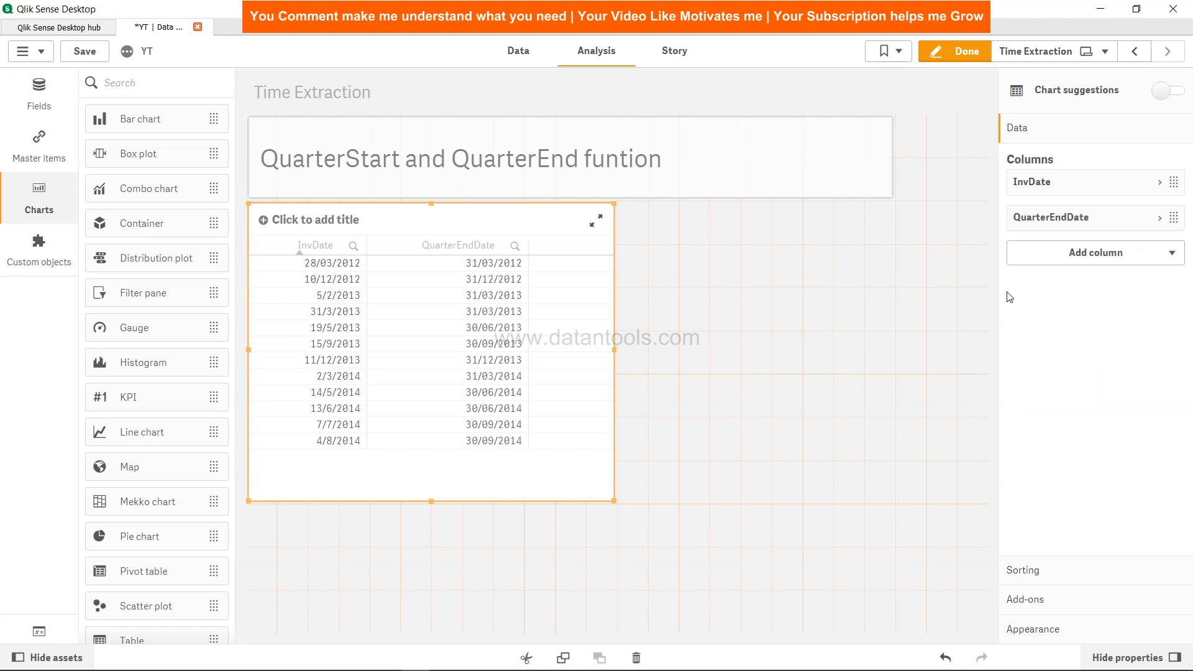
left_click(1094, 252)
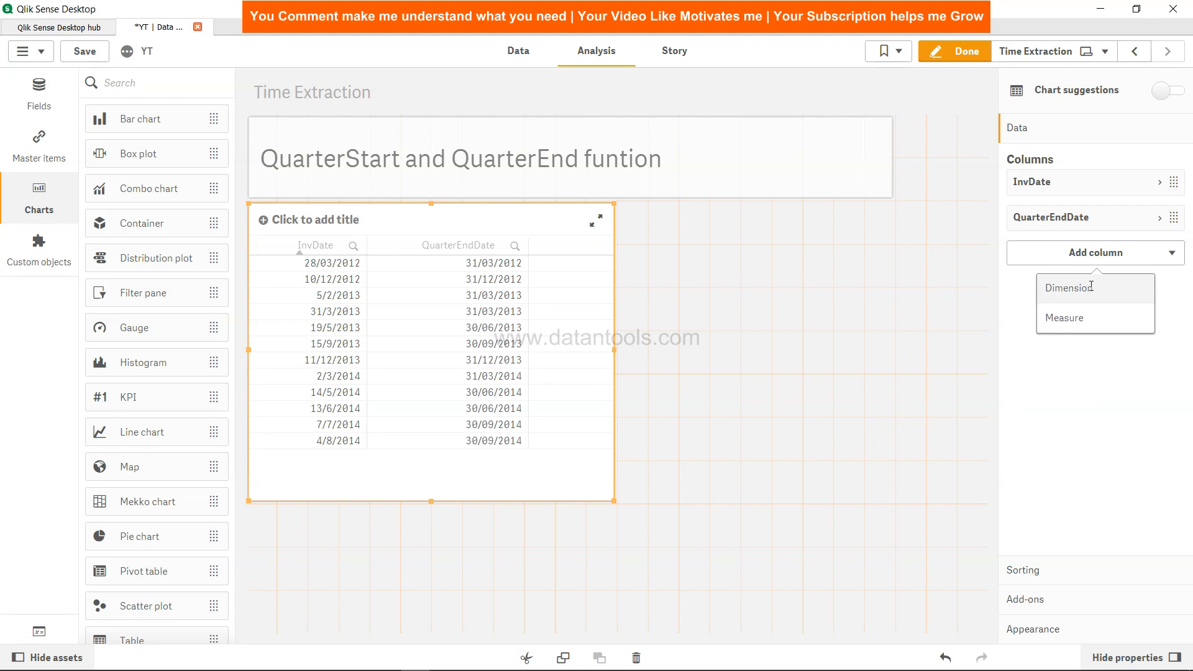
left_click(1064, 287)
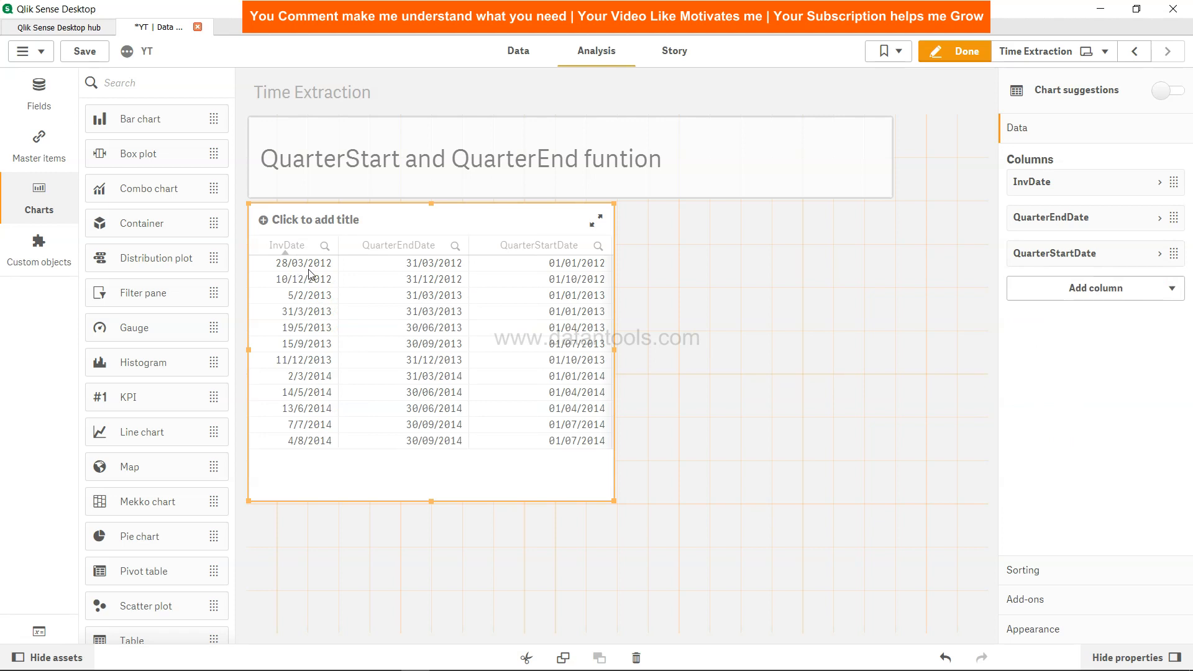
mouse_move(563, 273)
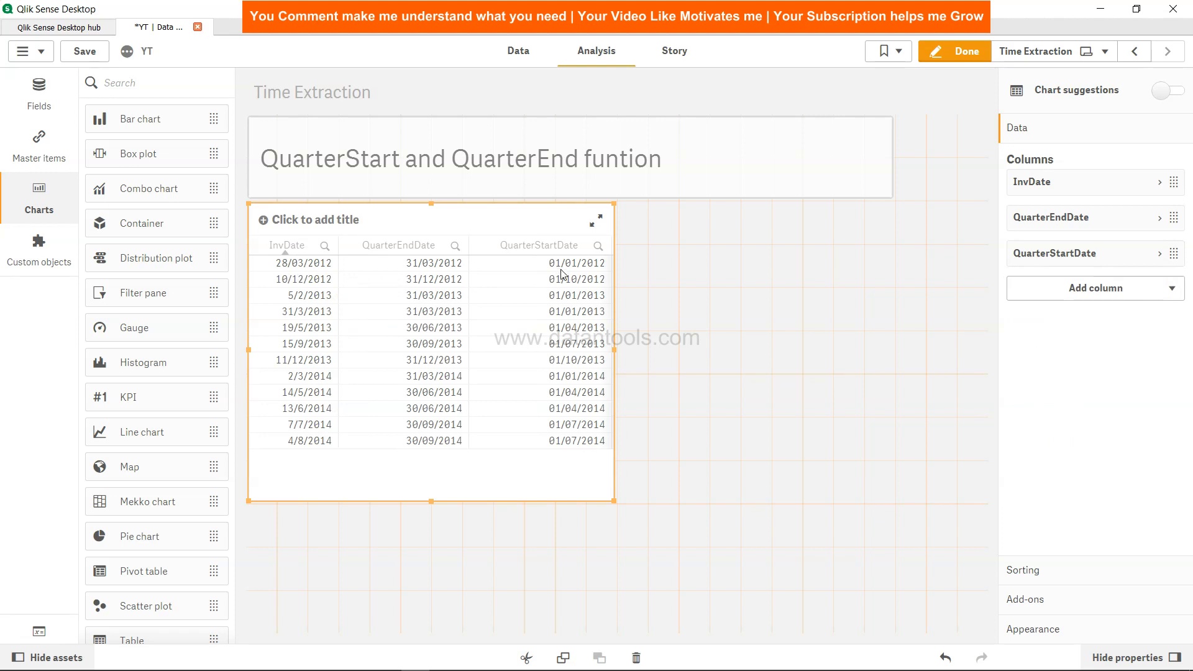
mouse_move(575, 264)
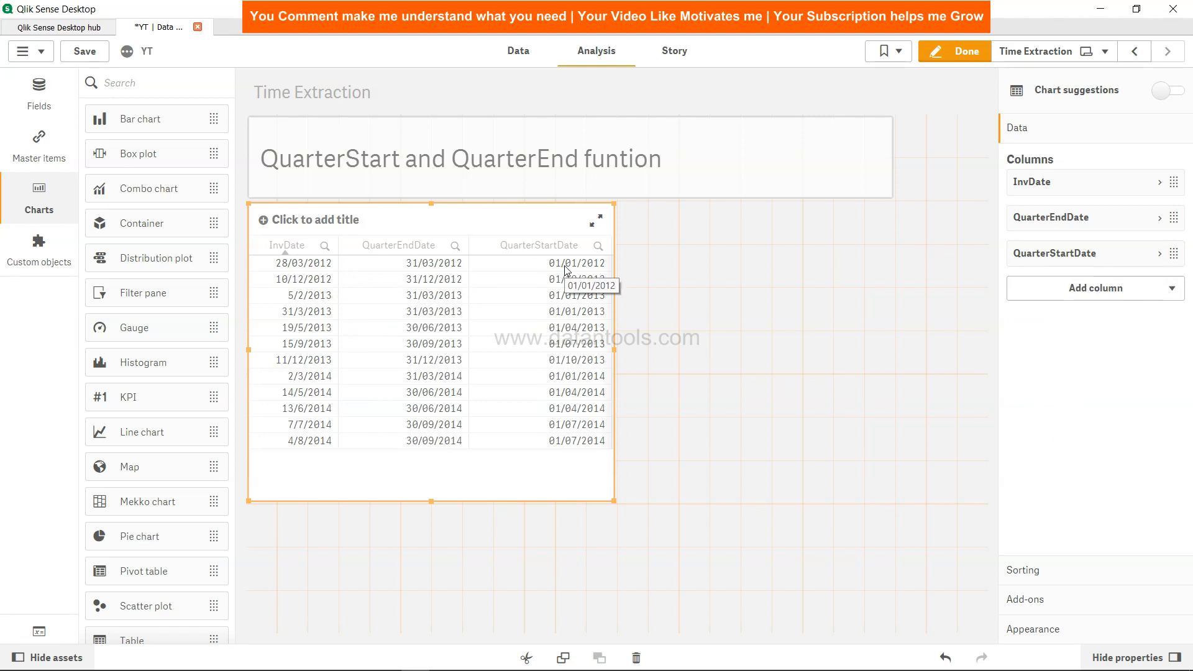
mouse_move(426, 275)
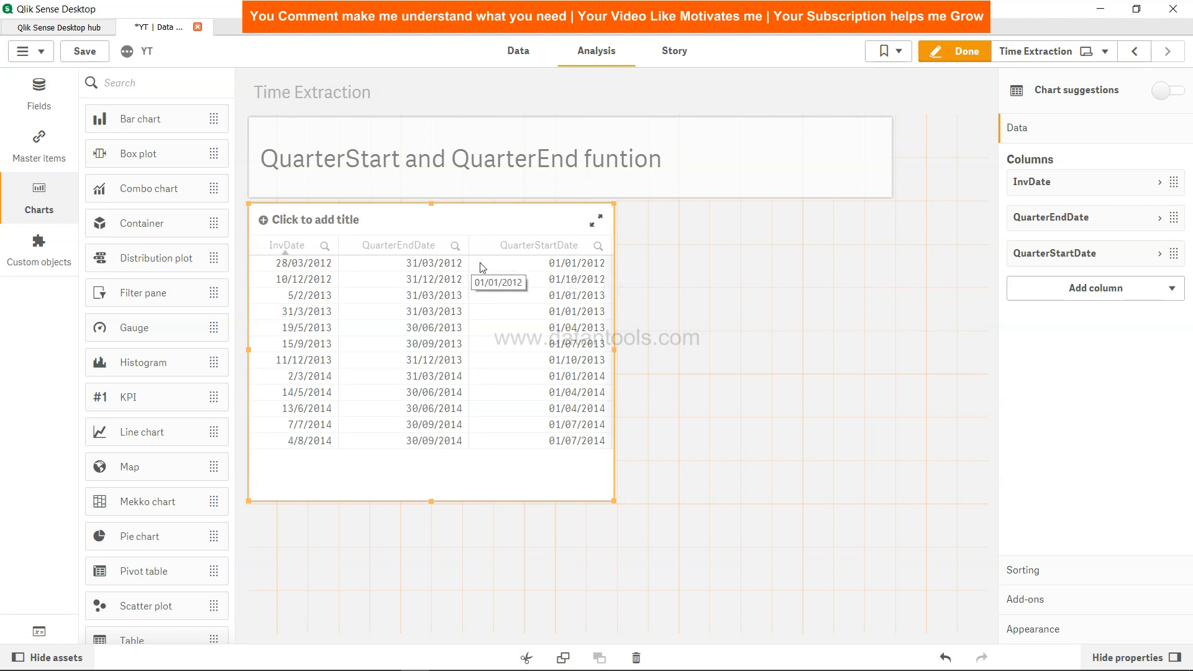
mouse_move(536, 272)
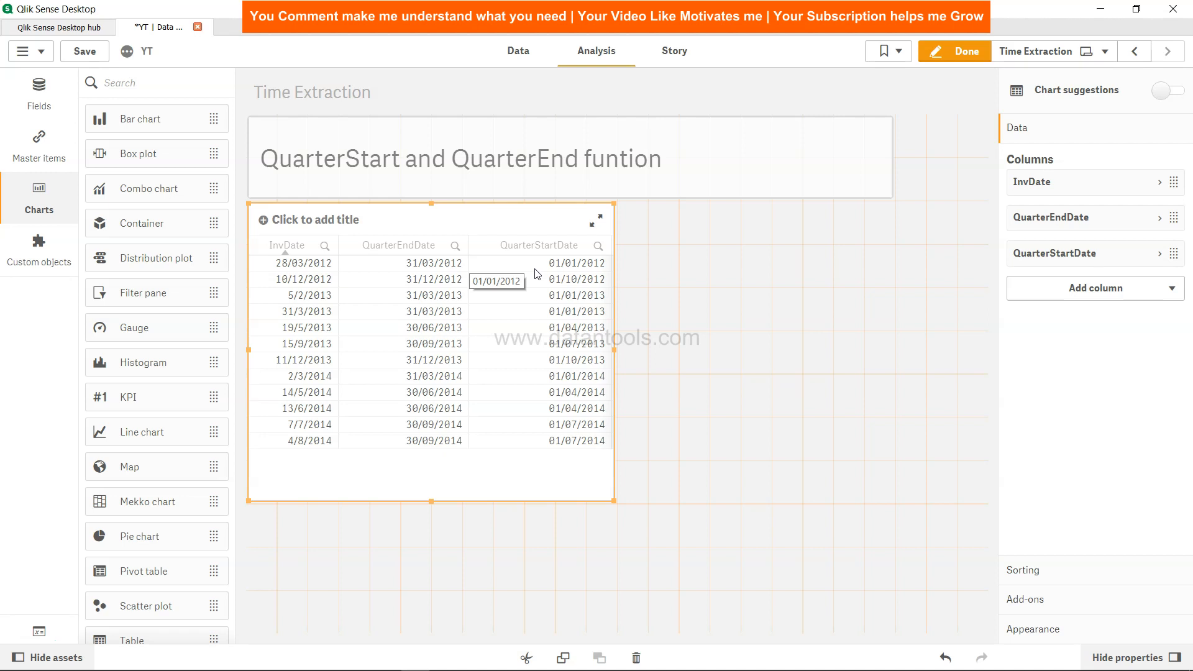
- Return to the Data load editor from the sheet
left_click(518, 51)
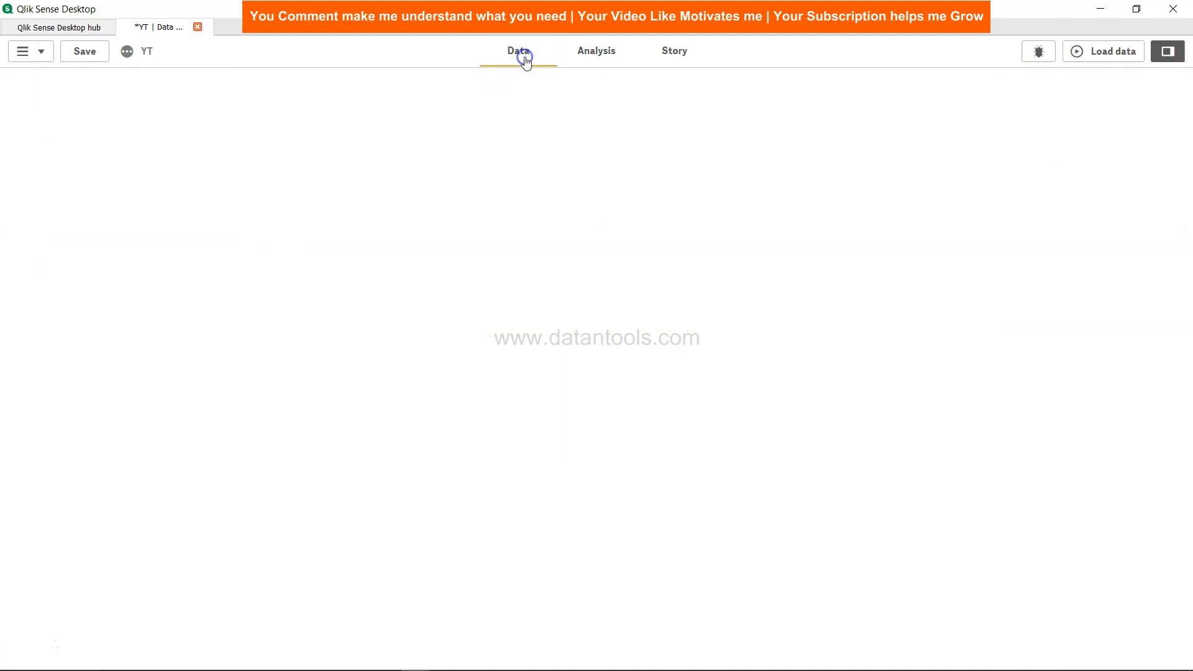
- Change the offsets to QuarterStart(InvDate,-1) and QuarterEnd(InvDate,1)
left_click(517, 51)
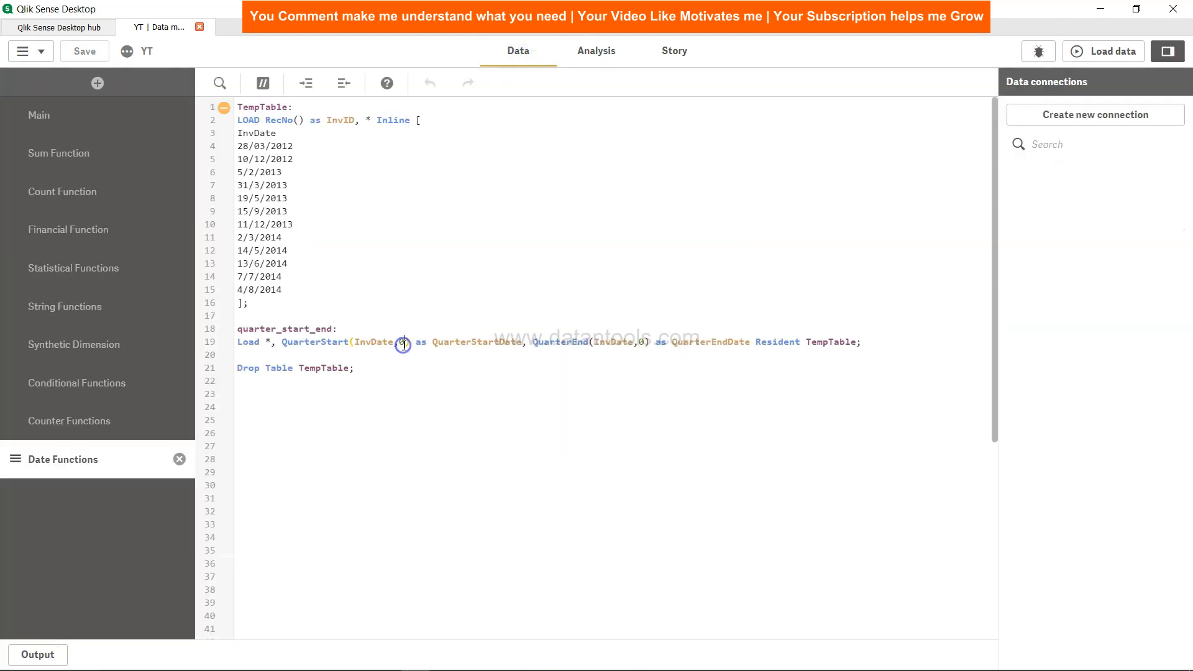
type("1")
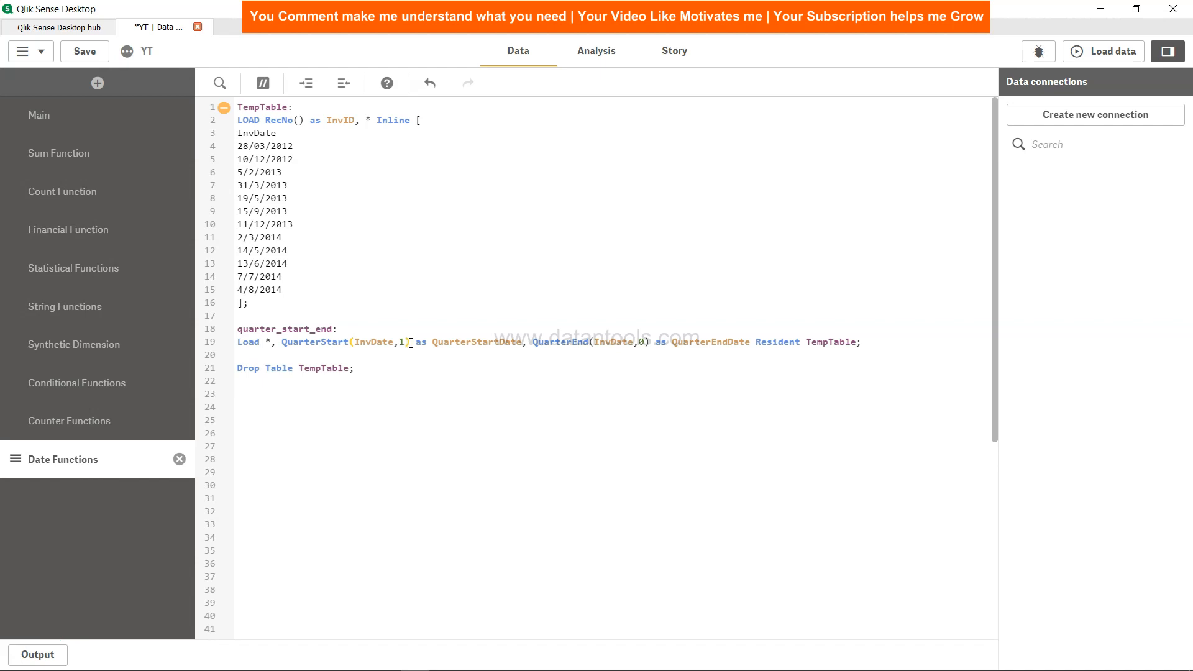
type("-")
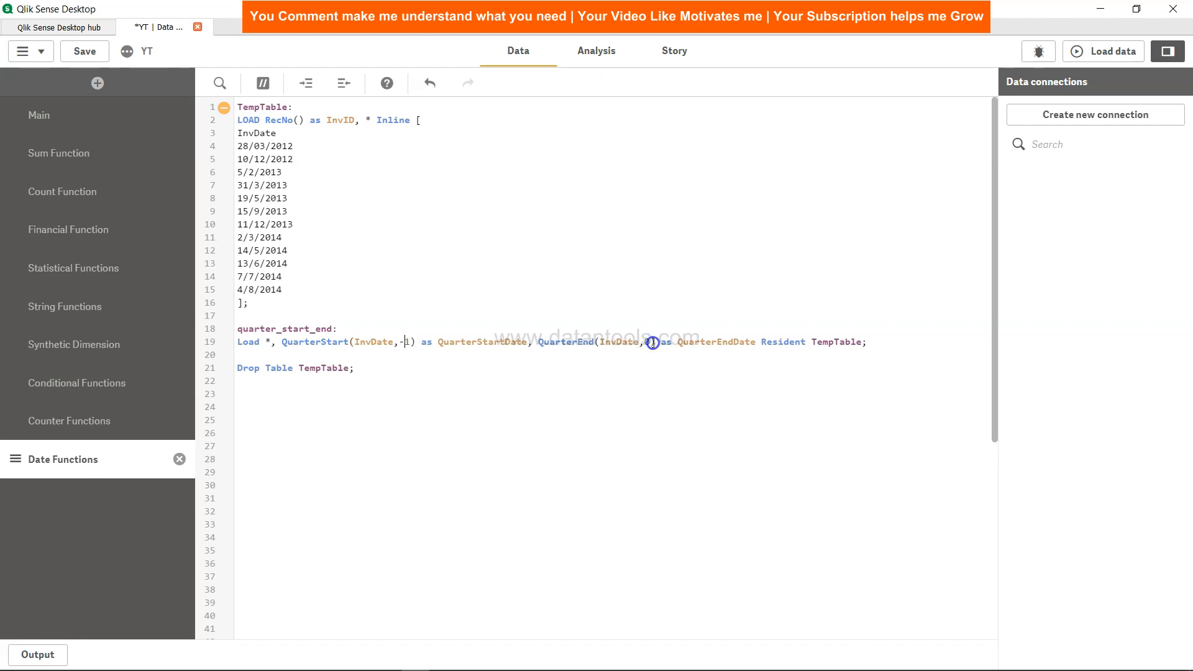
type("1")
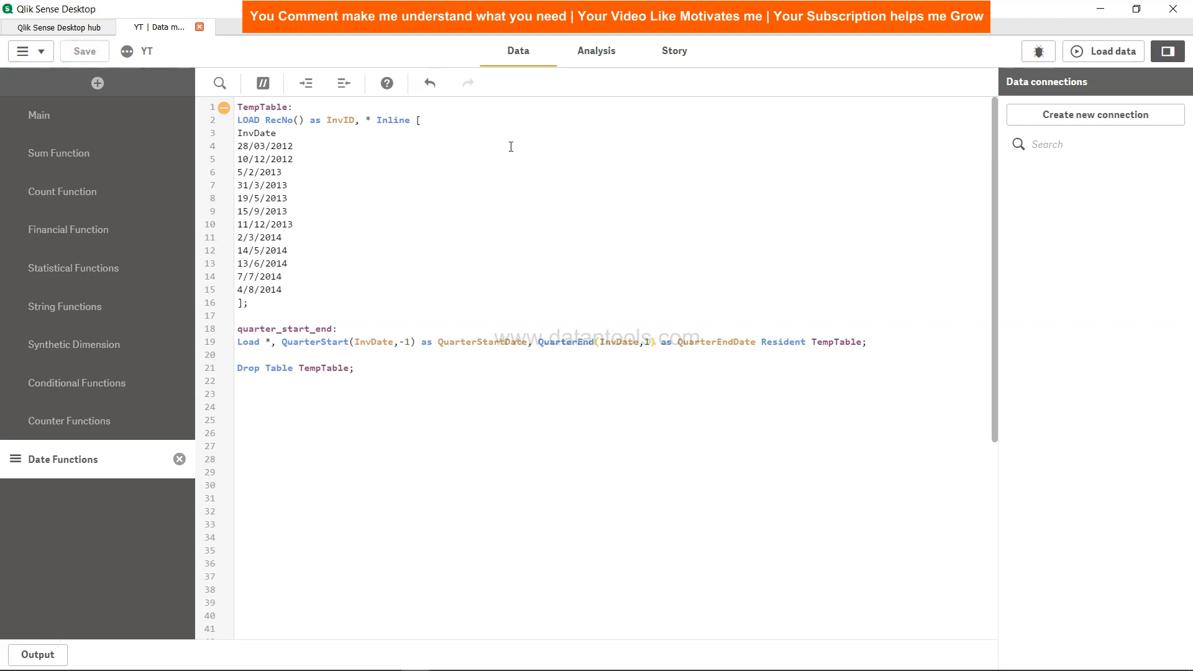
mouse_move(1042, 281)
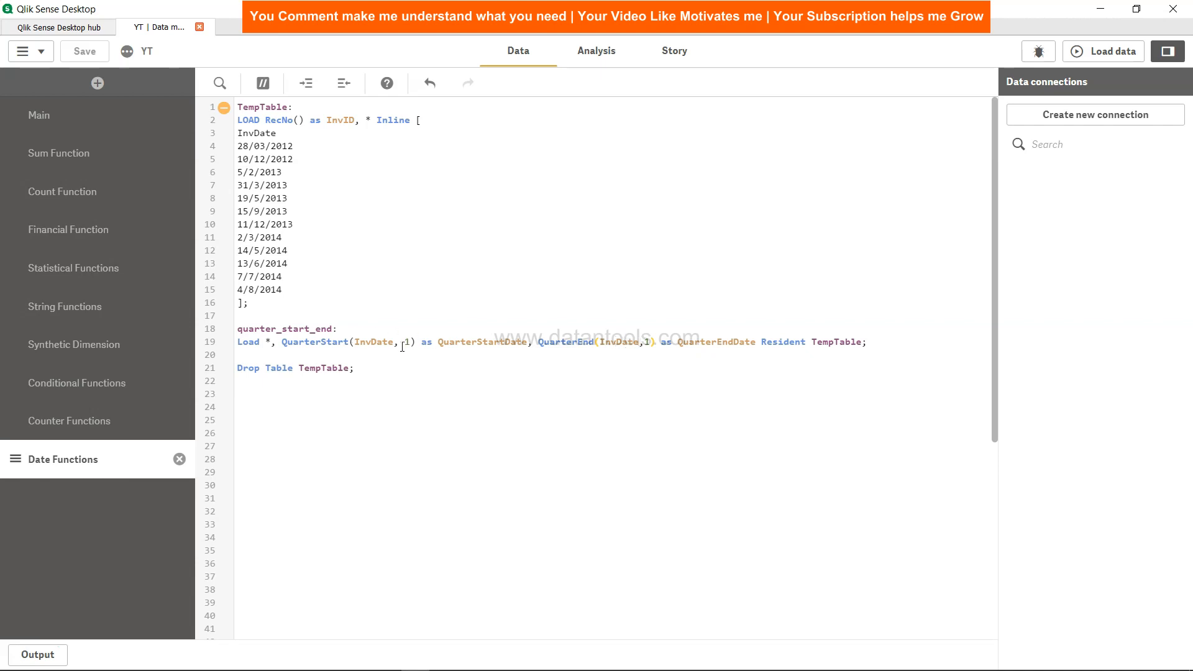
type("-1")
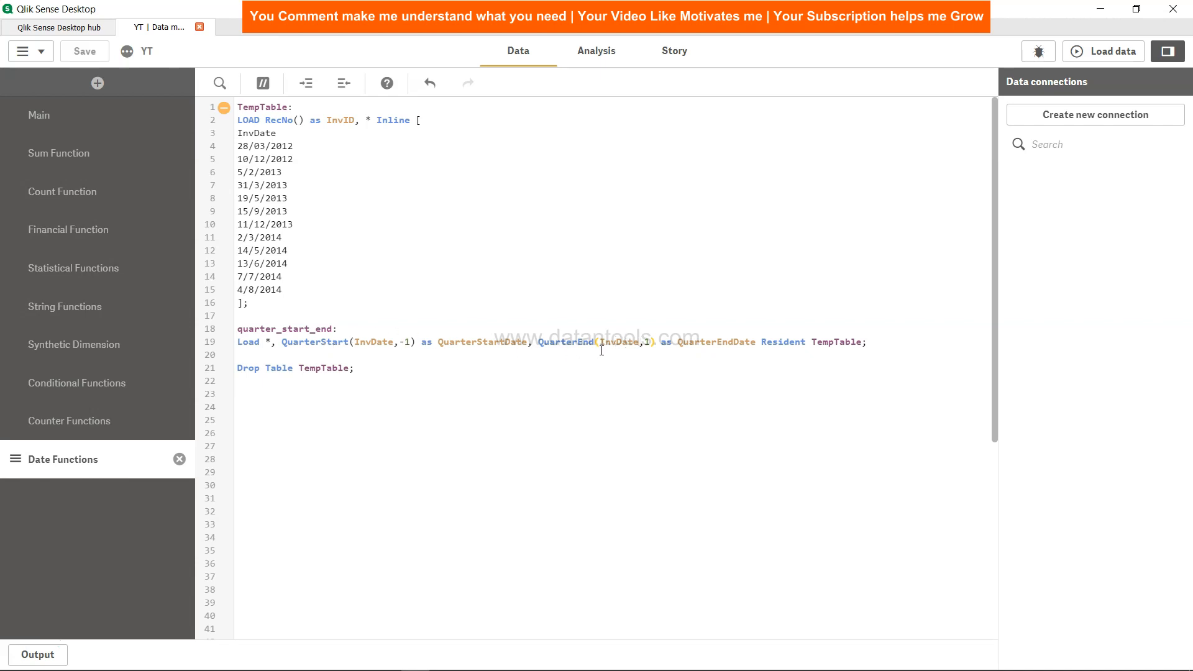
mouse_move(1094, 48)
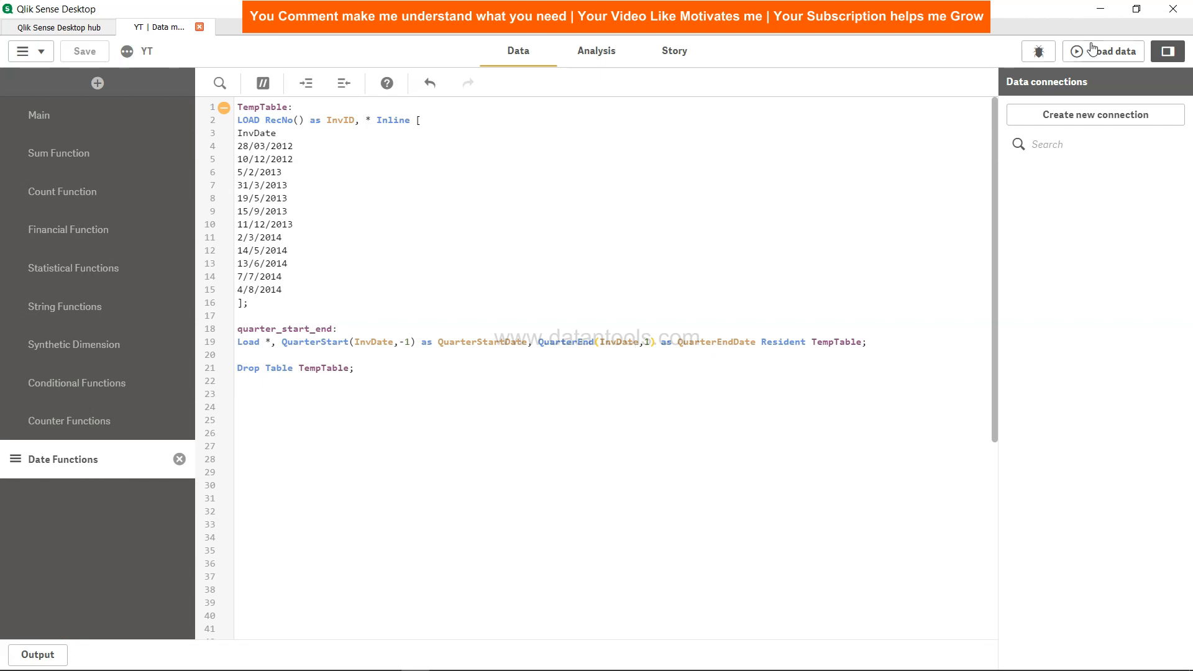
- Reload the data with the new offsets and dismiss the load report
left_click(1103, 51)
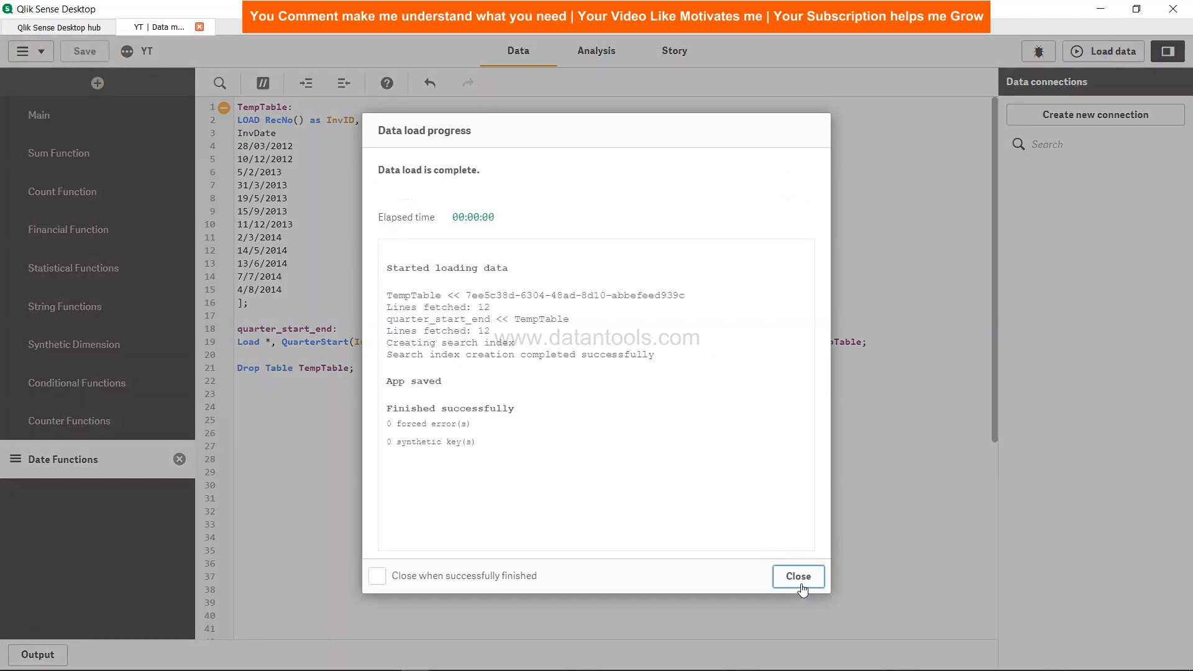
left_click(797, 575)
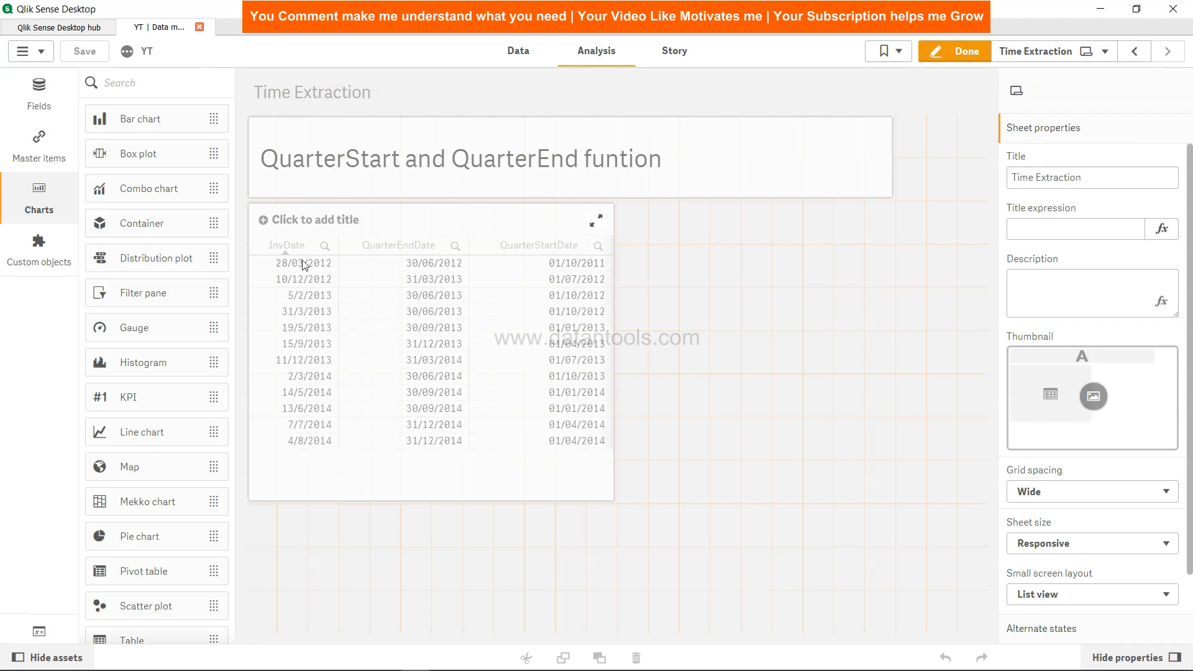
mouse_move(287, 278)
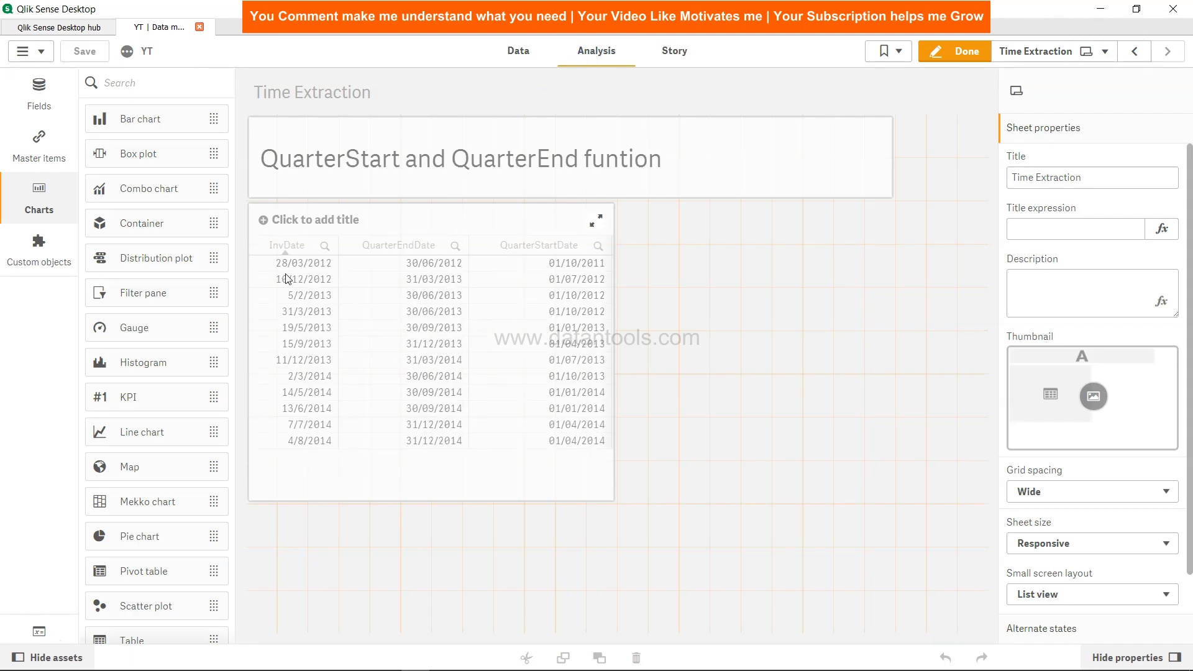
mouse_move(427, 270)
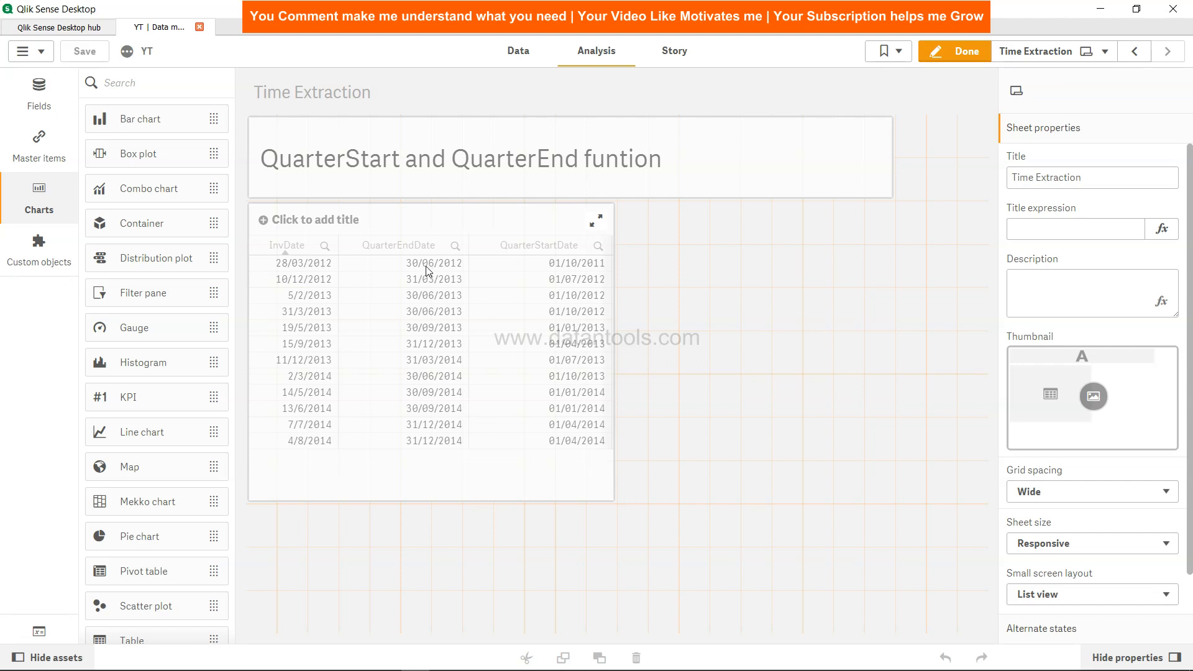
mouse_move(434, 269)
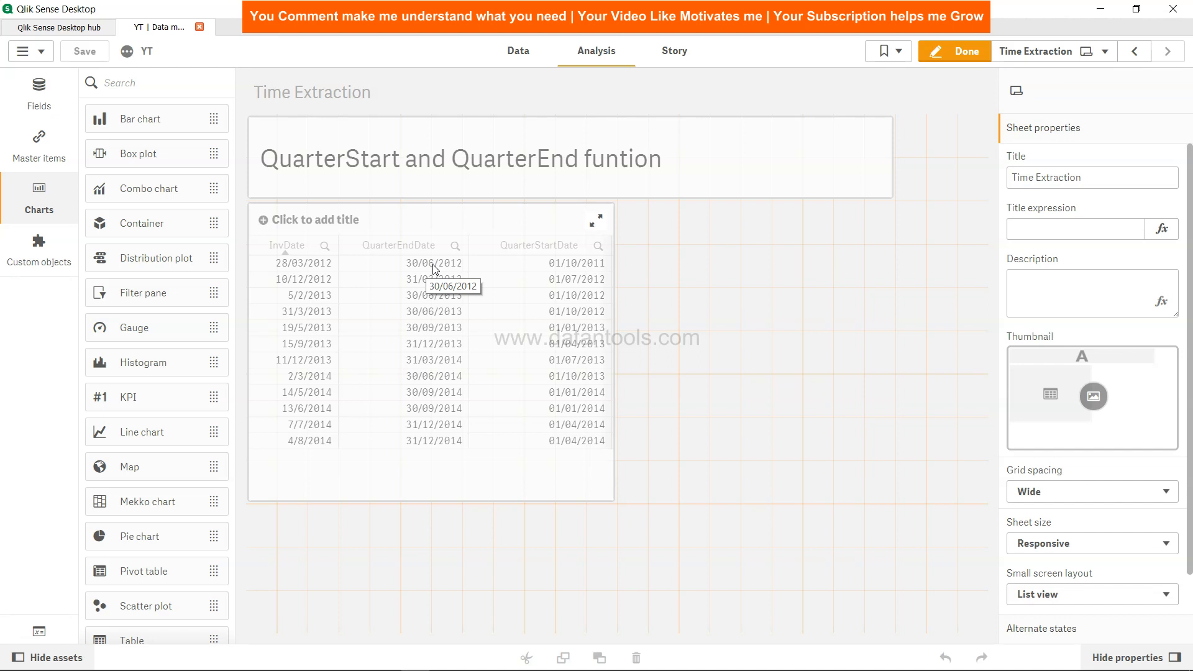
mouse_move(368, 263)
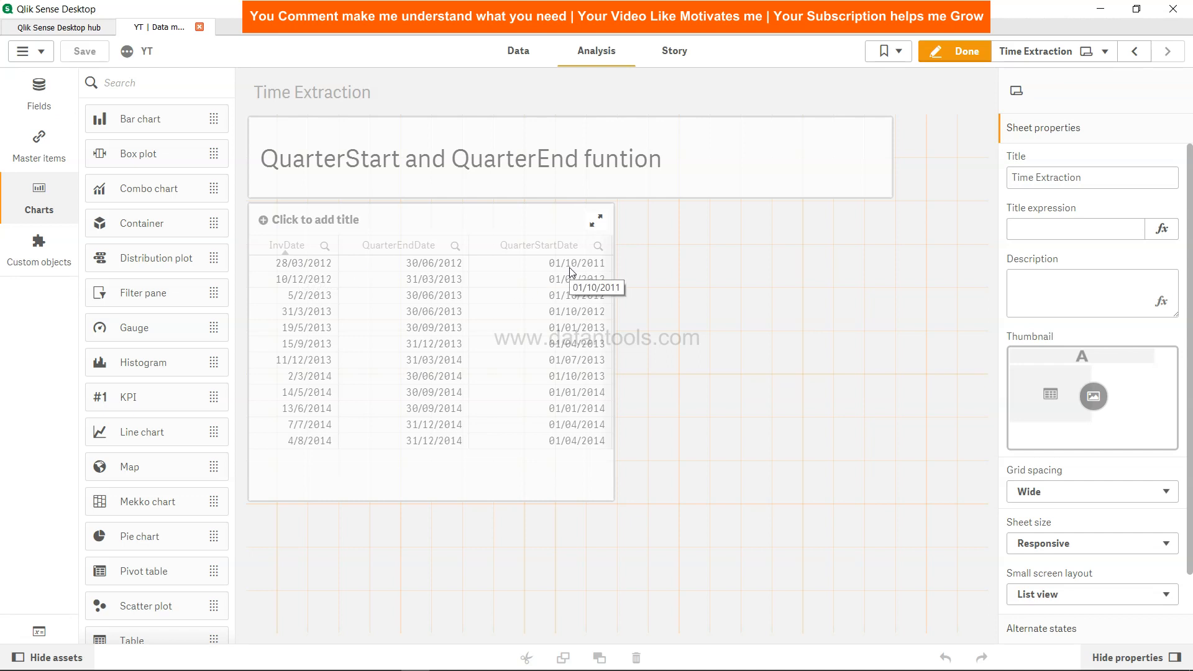
left_click(575, 262)
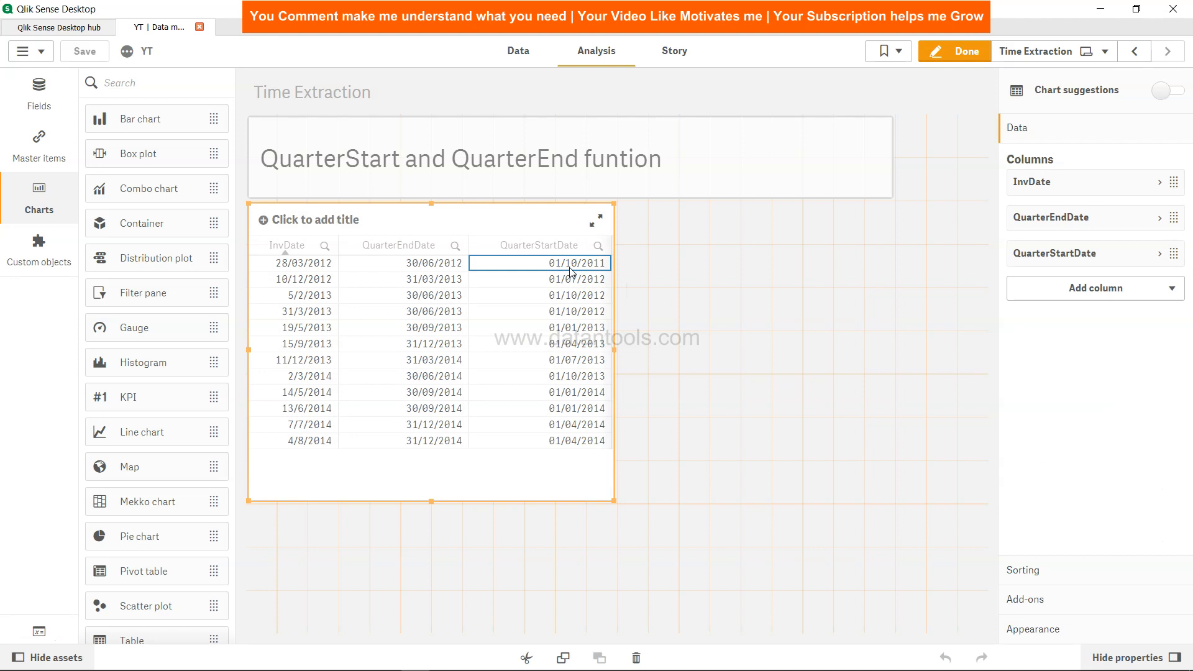
mouse_move(599, 272)
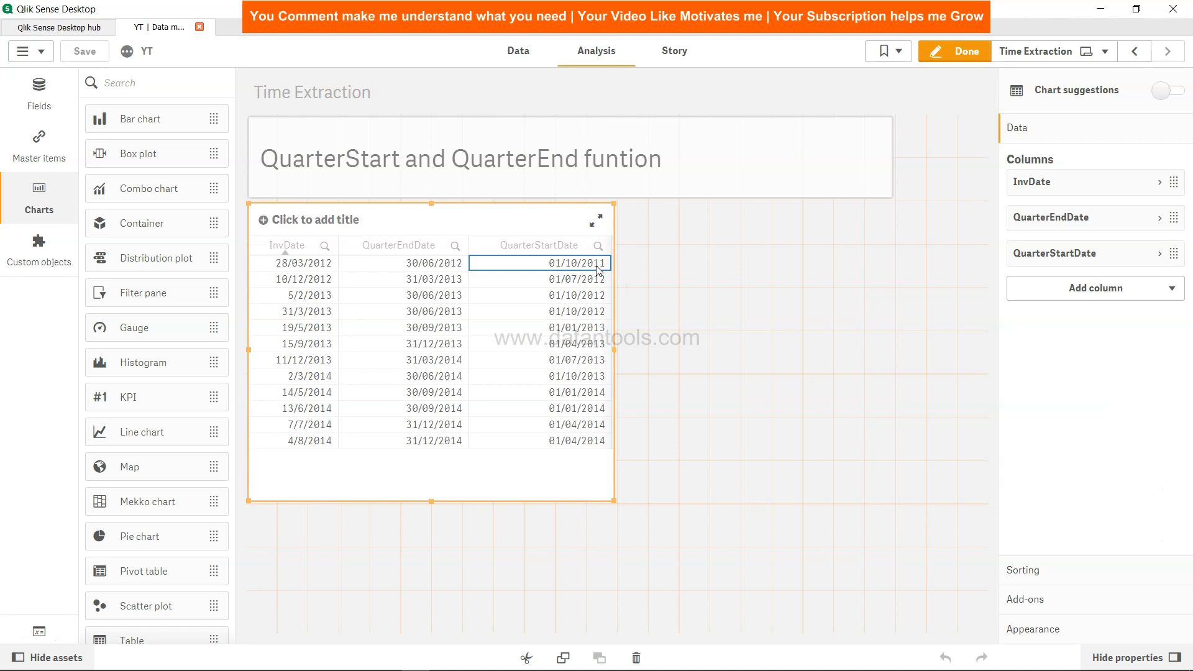